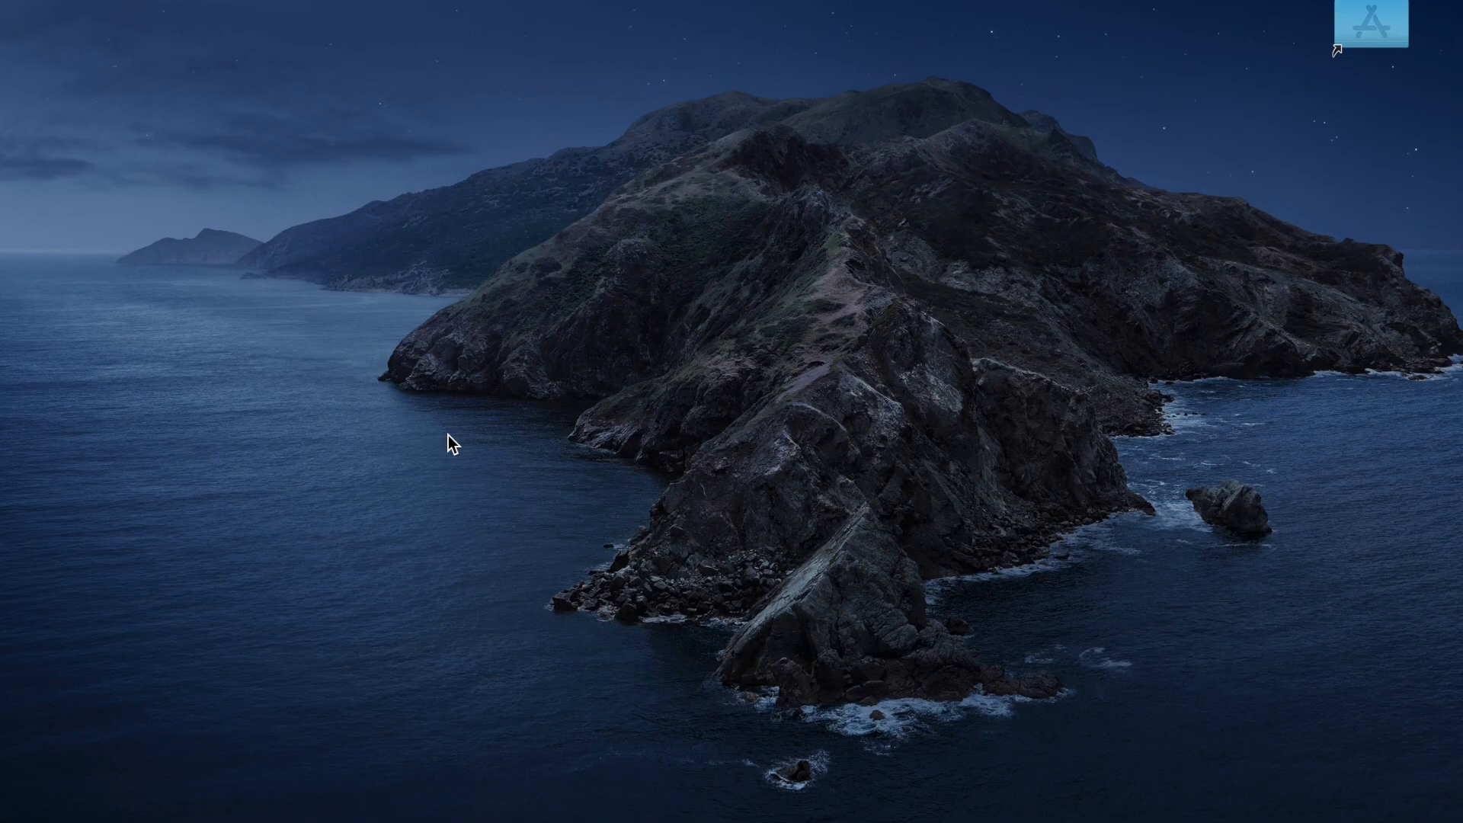
Open About This Mac from the Apple menu to view the Catalina 10.15.4 overview.
click(46, 8)
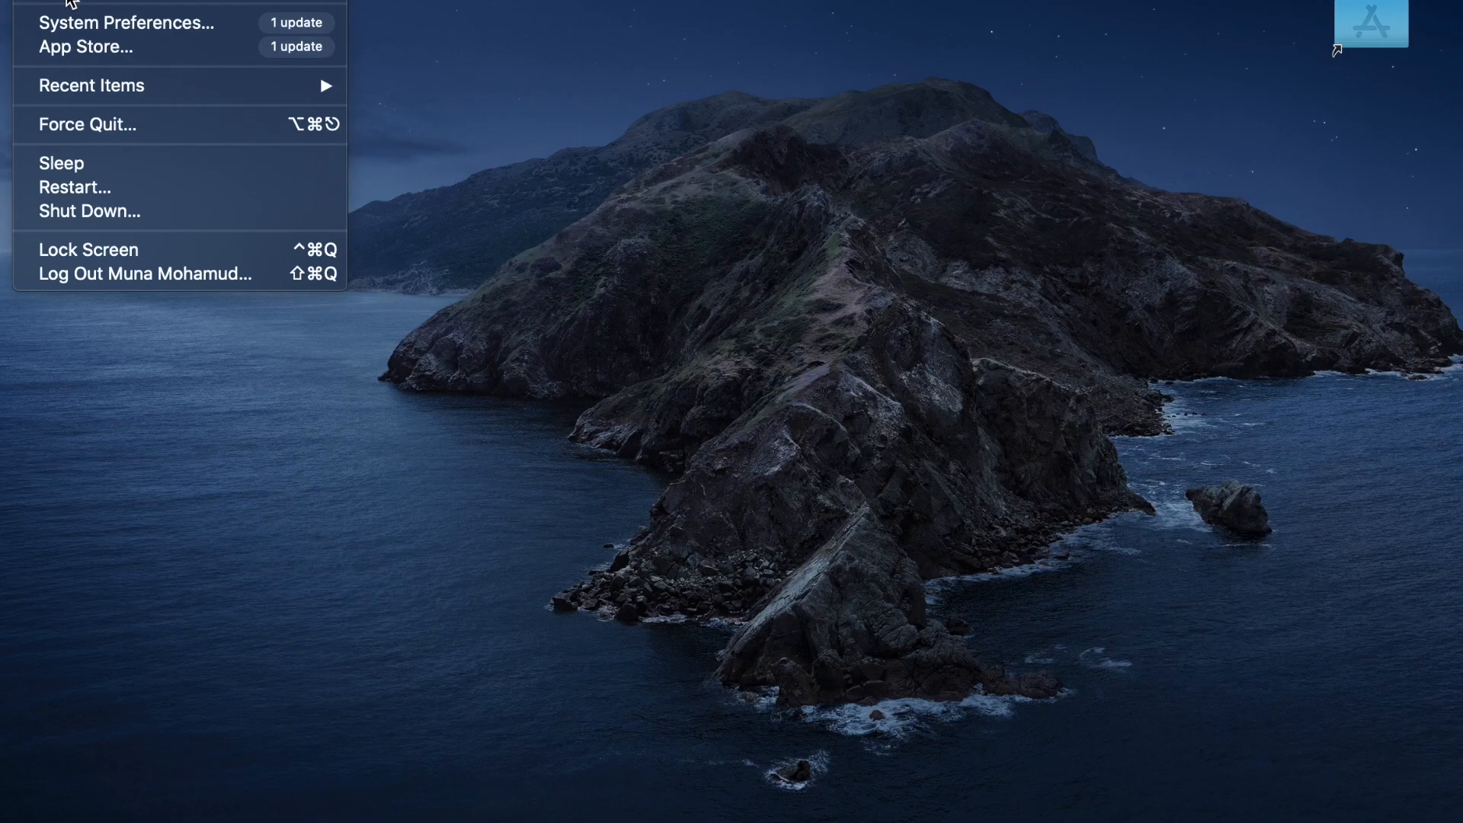
click(46, 4)
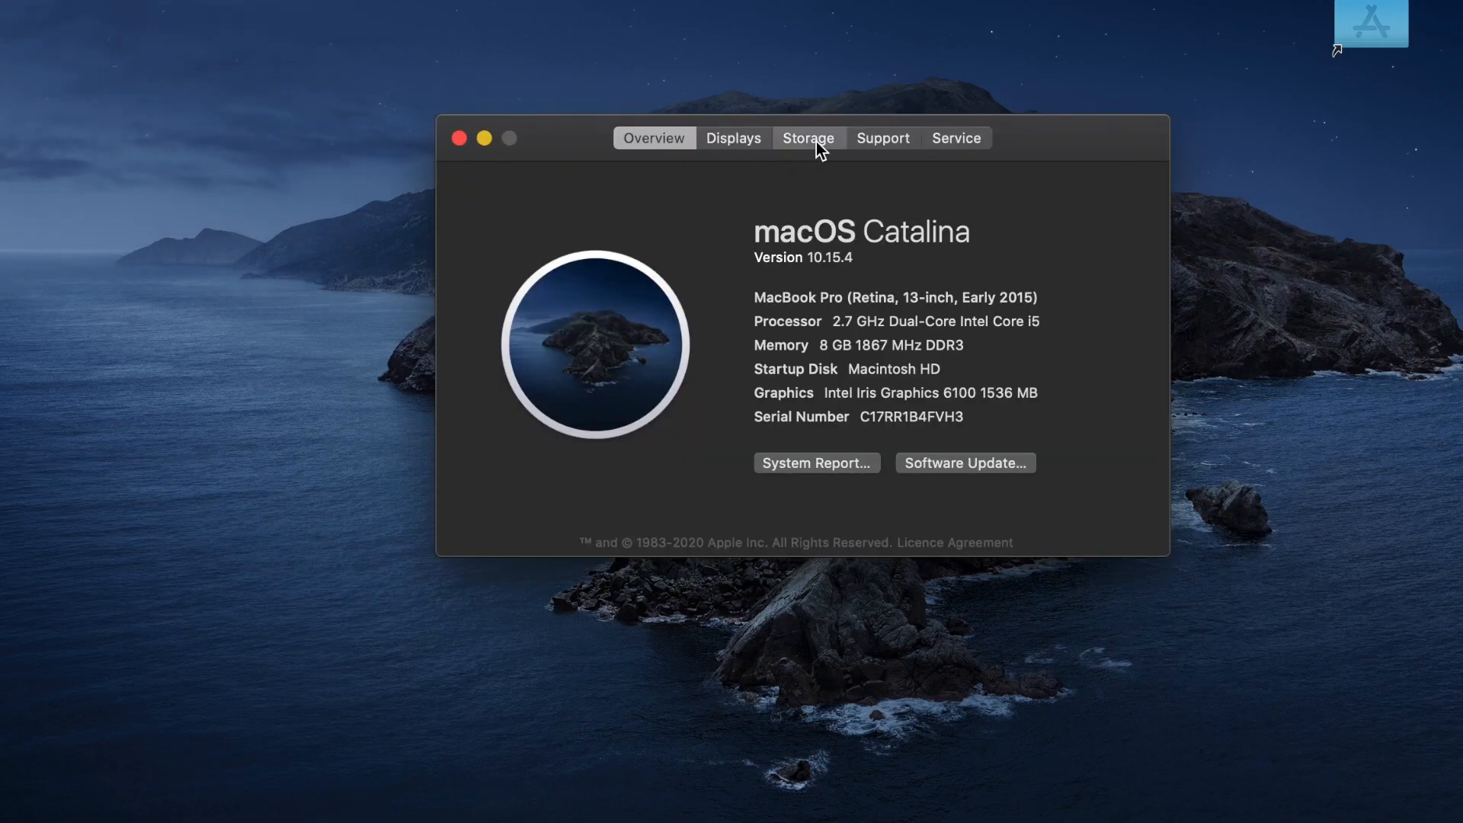
Show the Storage tab: Macintosh HD with 67.55 GB free and the 31.9 GB USB disk.
click(808, 138)
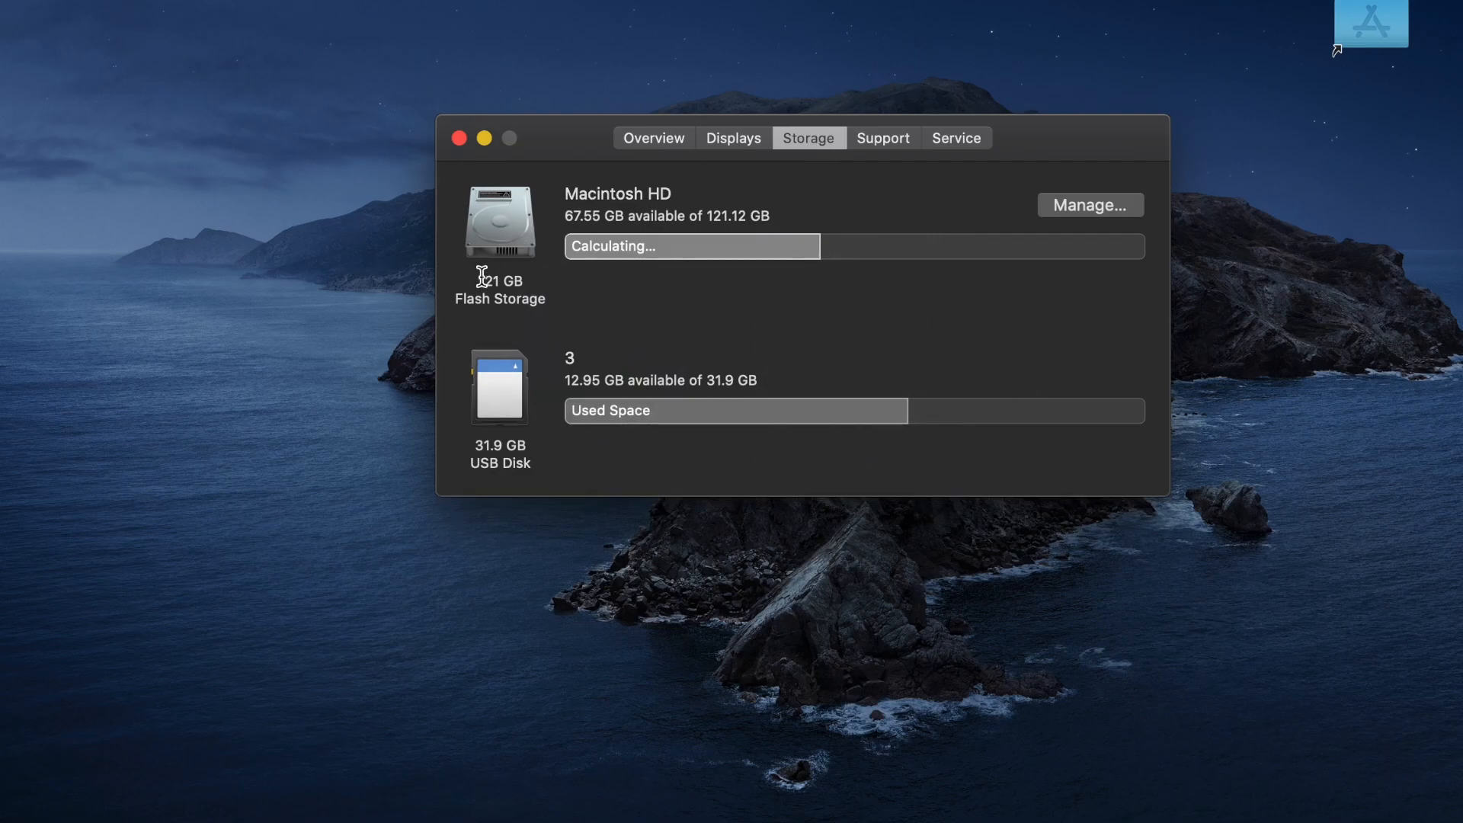
mouse_move(737, 272)
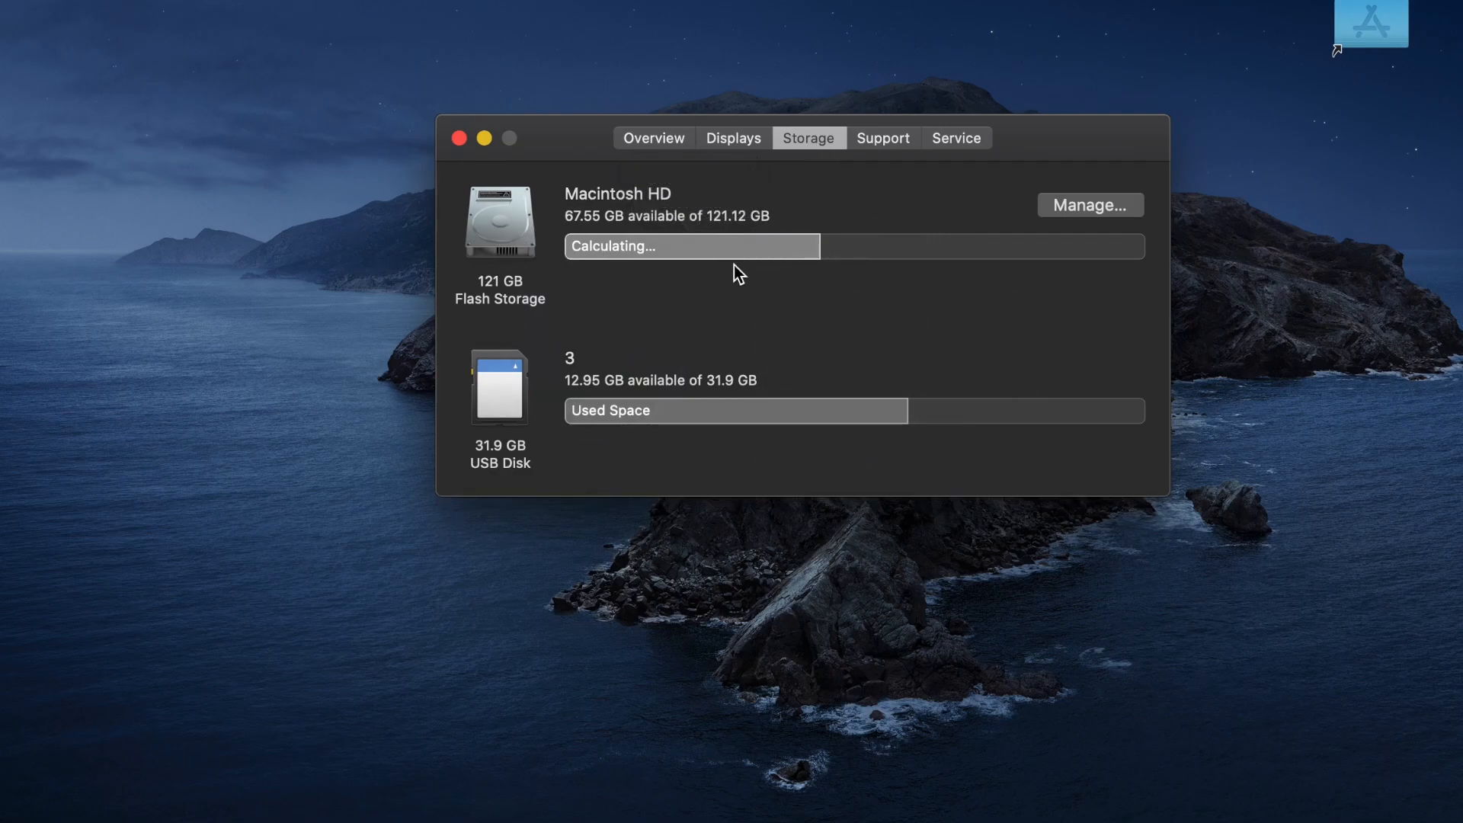
mouse_move(776, 297)
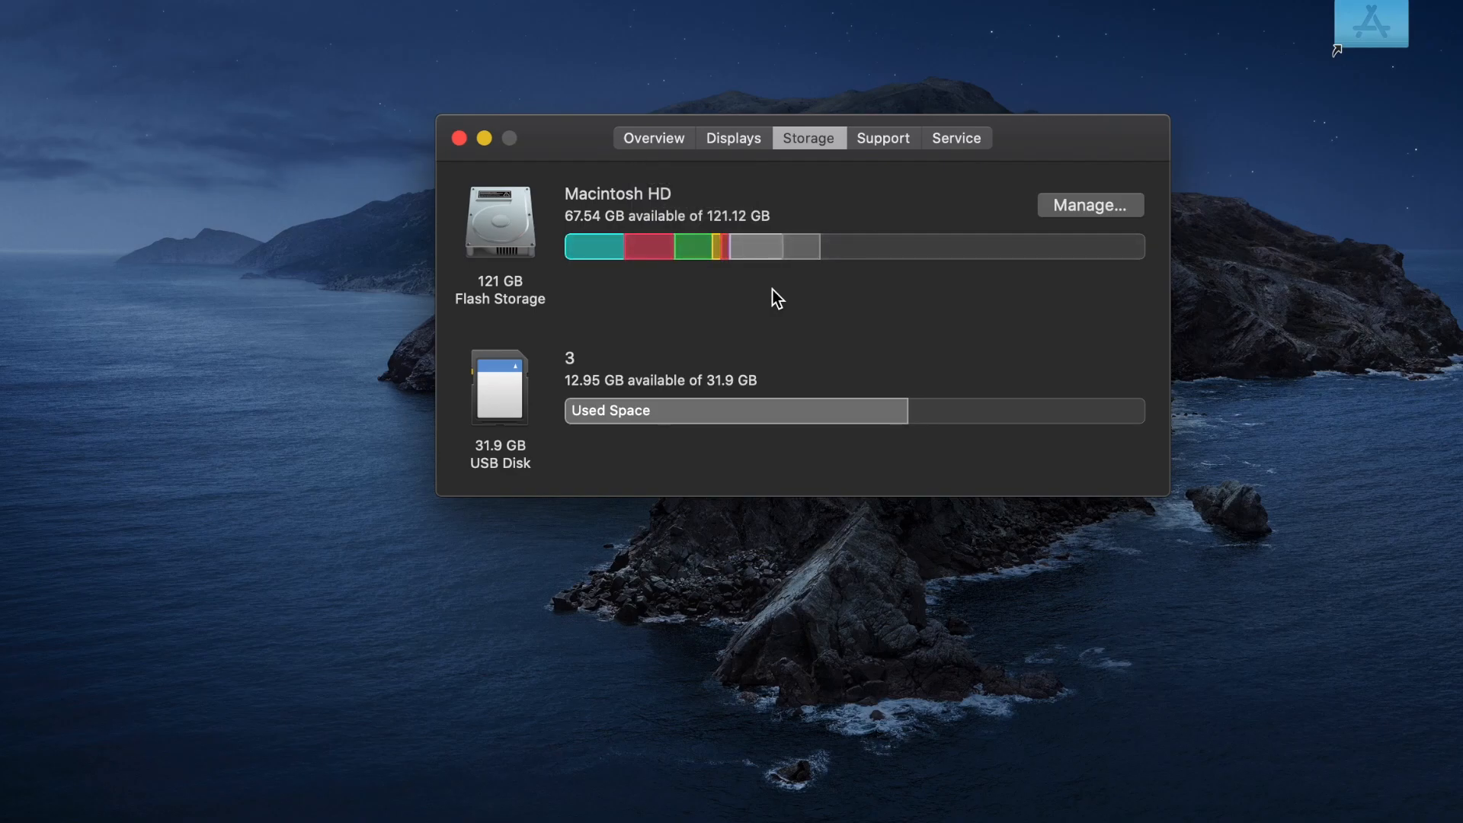
mouse_move(1101, 215)
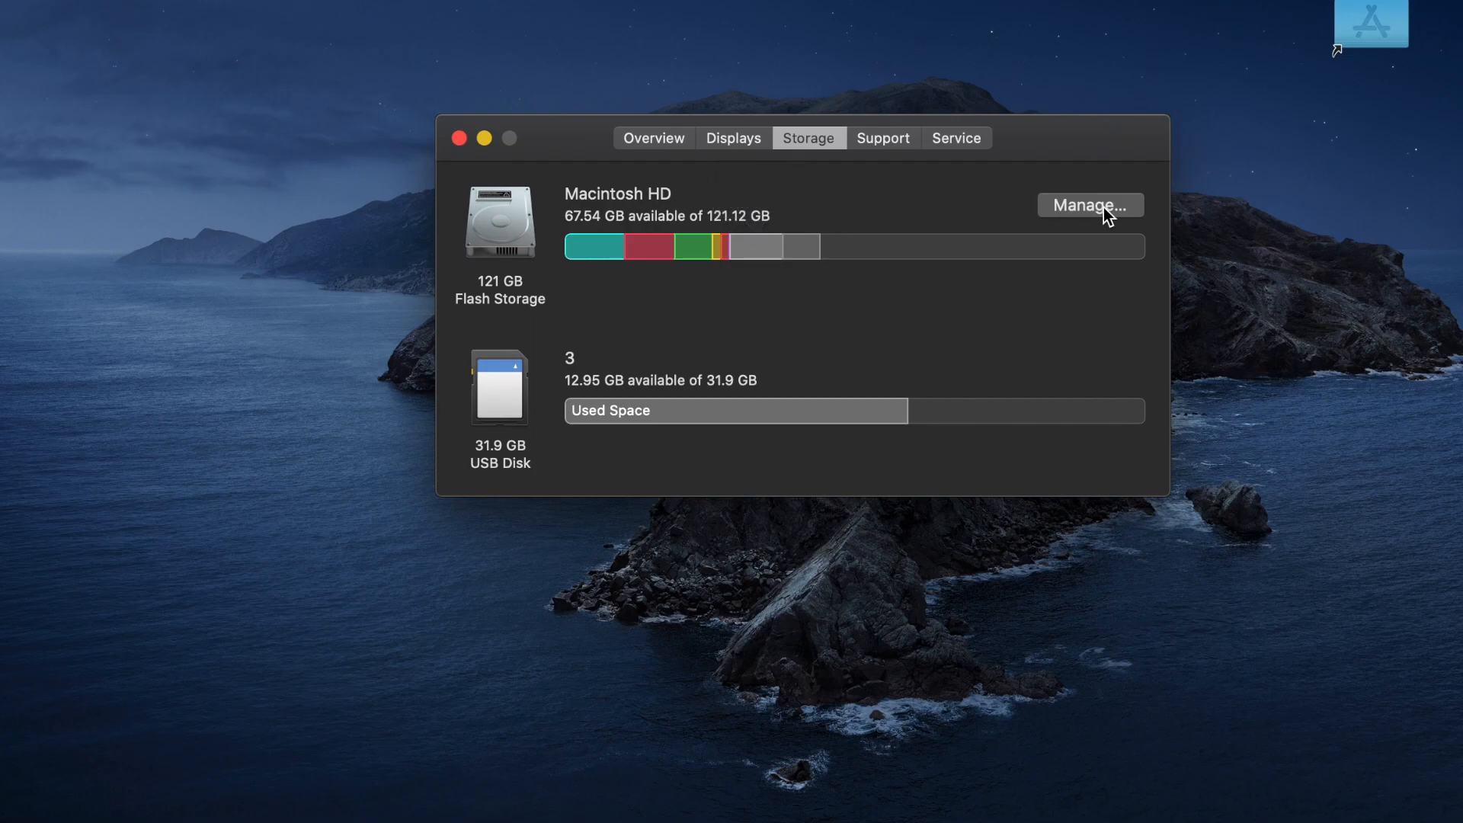
Open Storage Management for Macintosh HD to see its recommendations and category usage.
click(1090, 205)
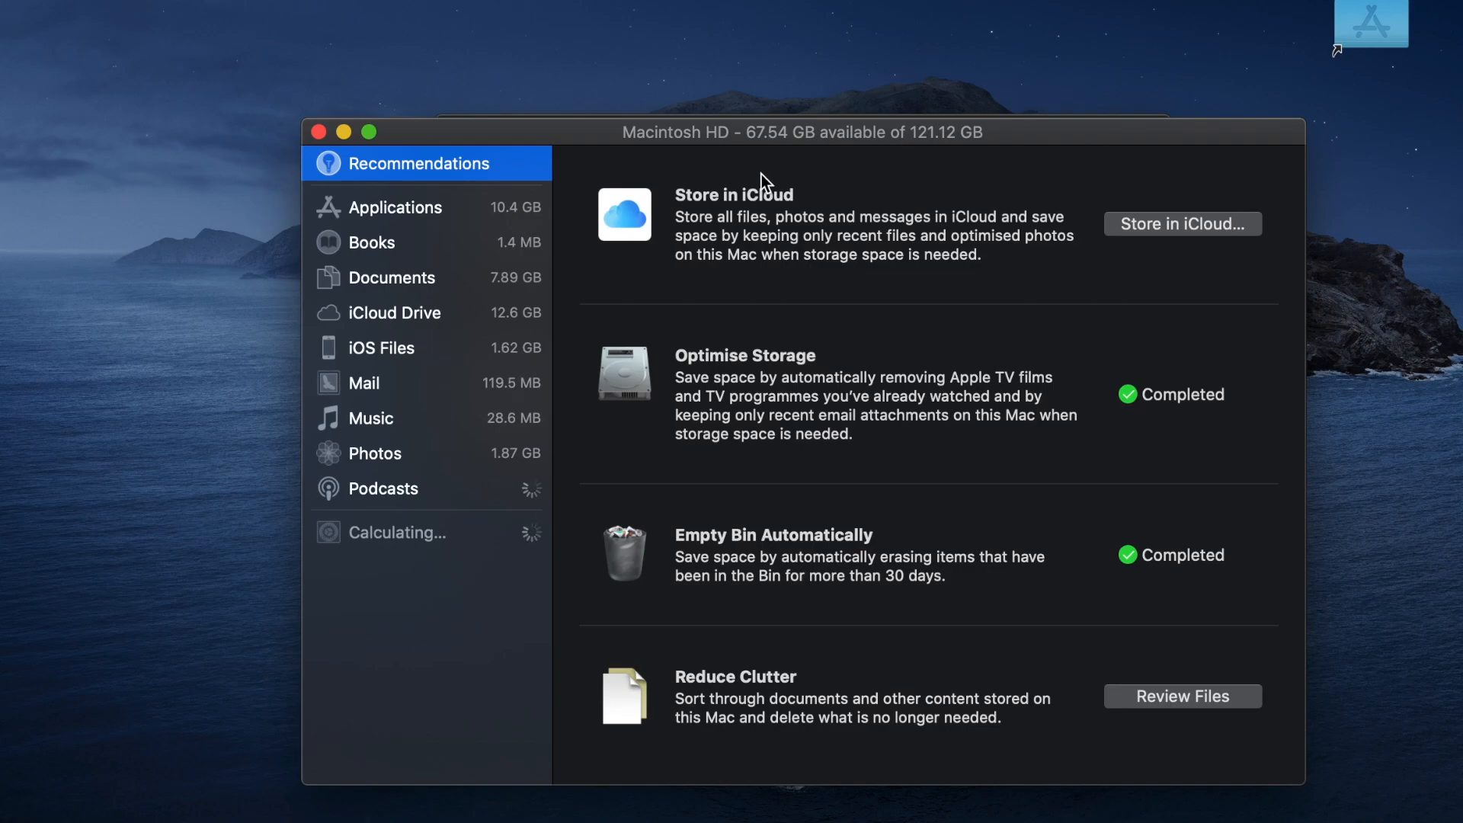
mouse_move(841, 650)
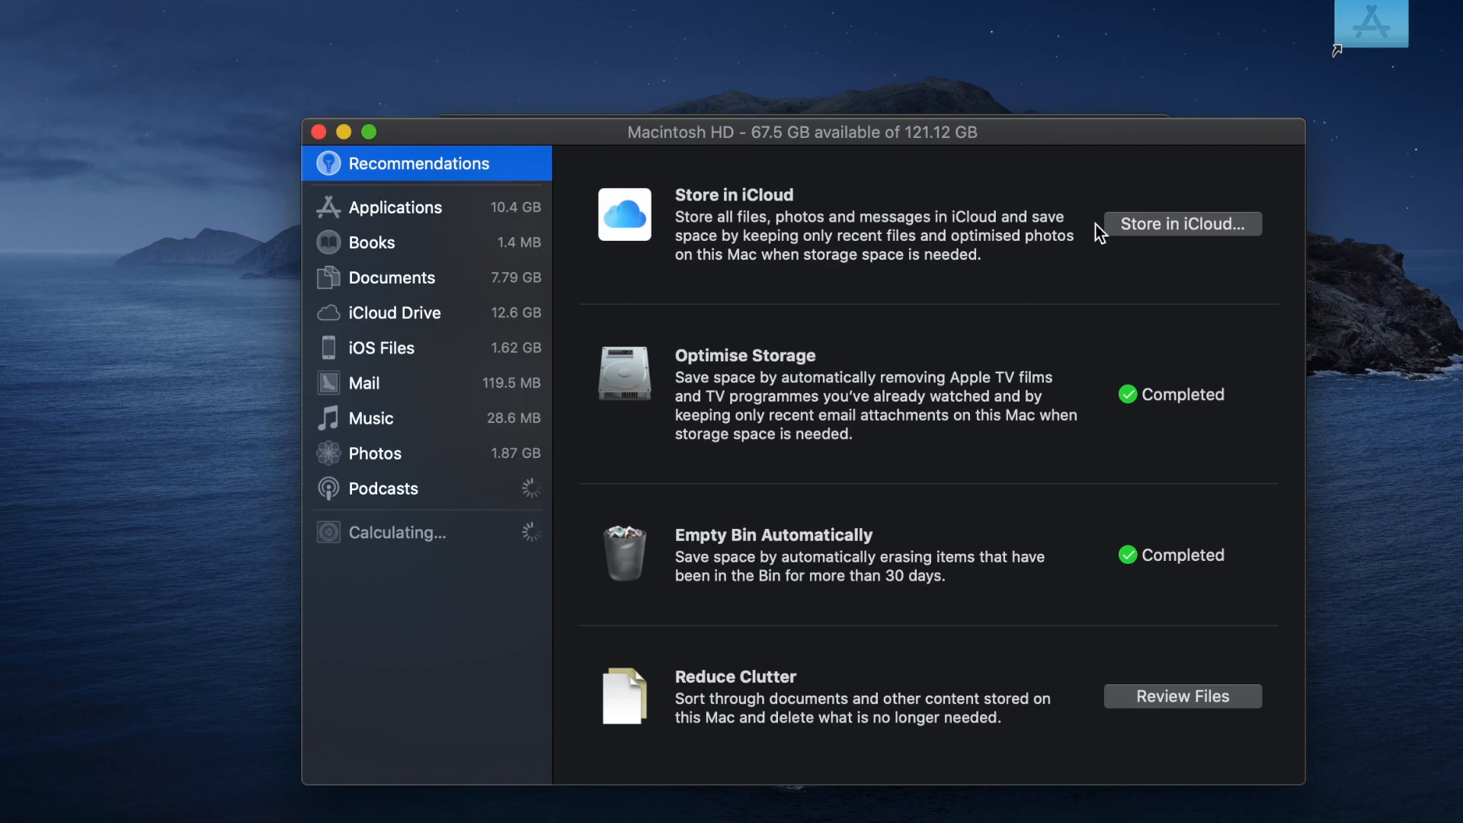
mouse_move(1075, 284)
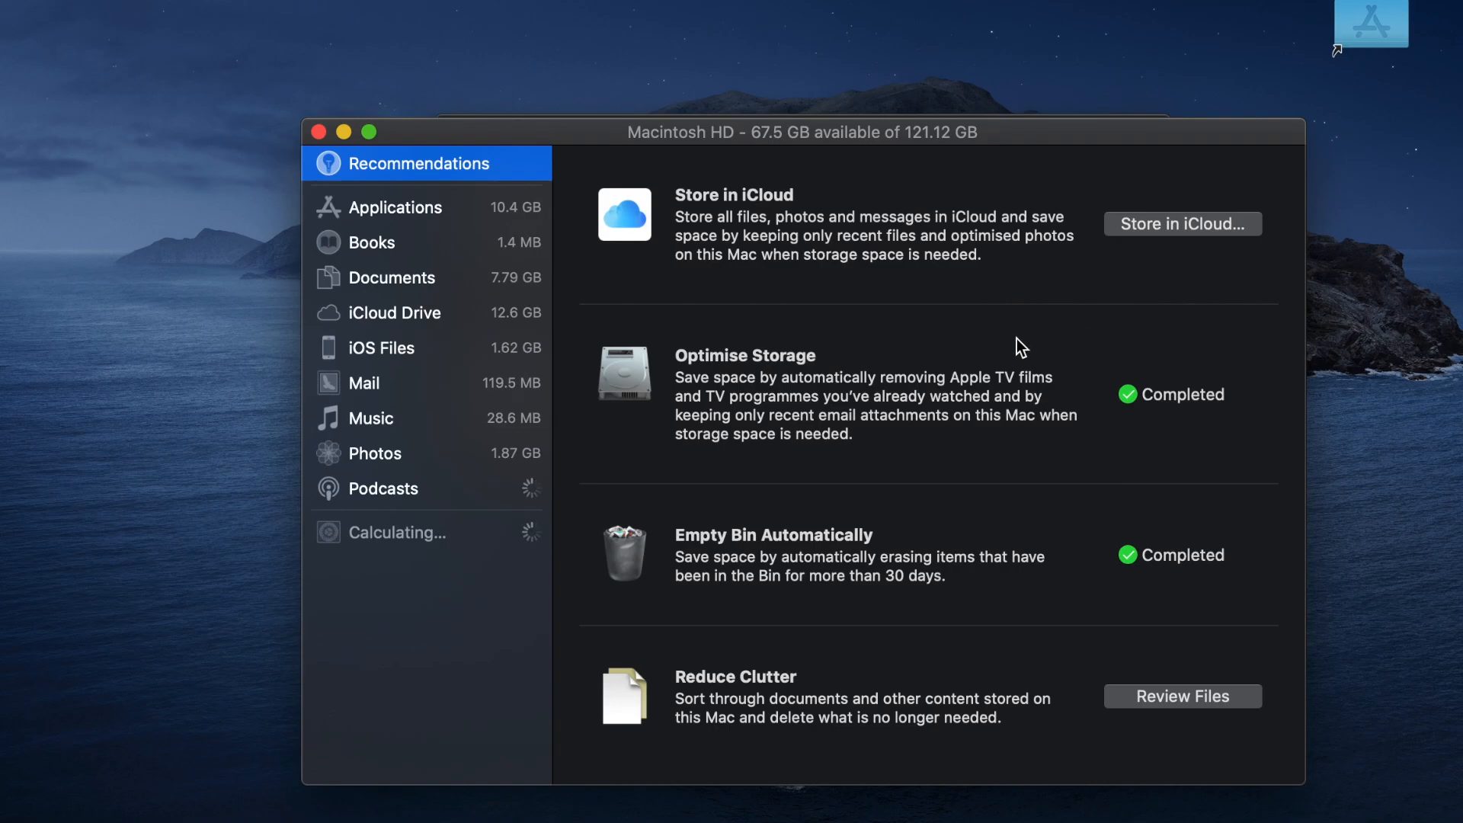
mouse_move(834, 410)
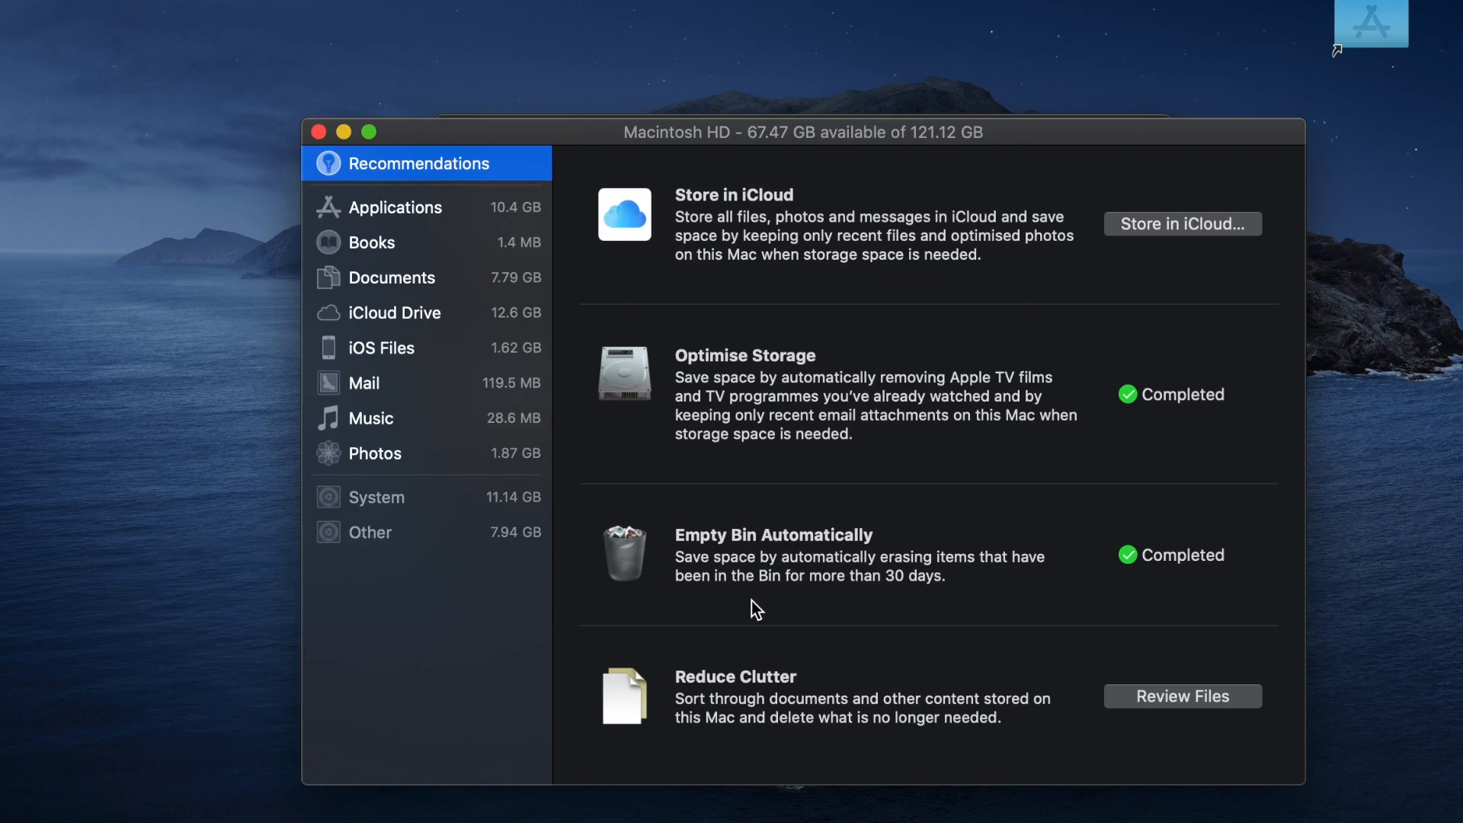
mouse_move(692, 742)
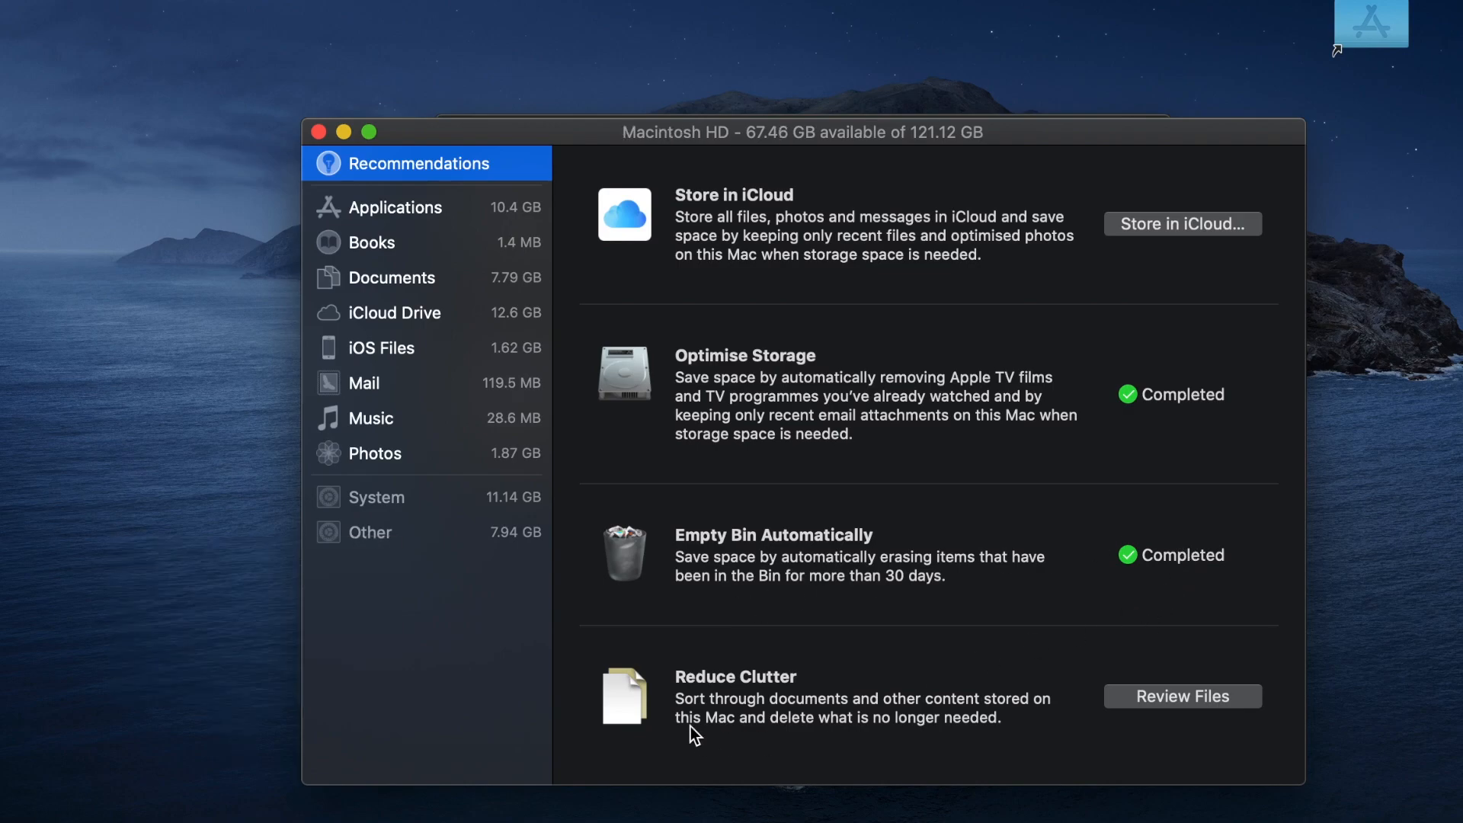
mouse_move(1183, 699)
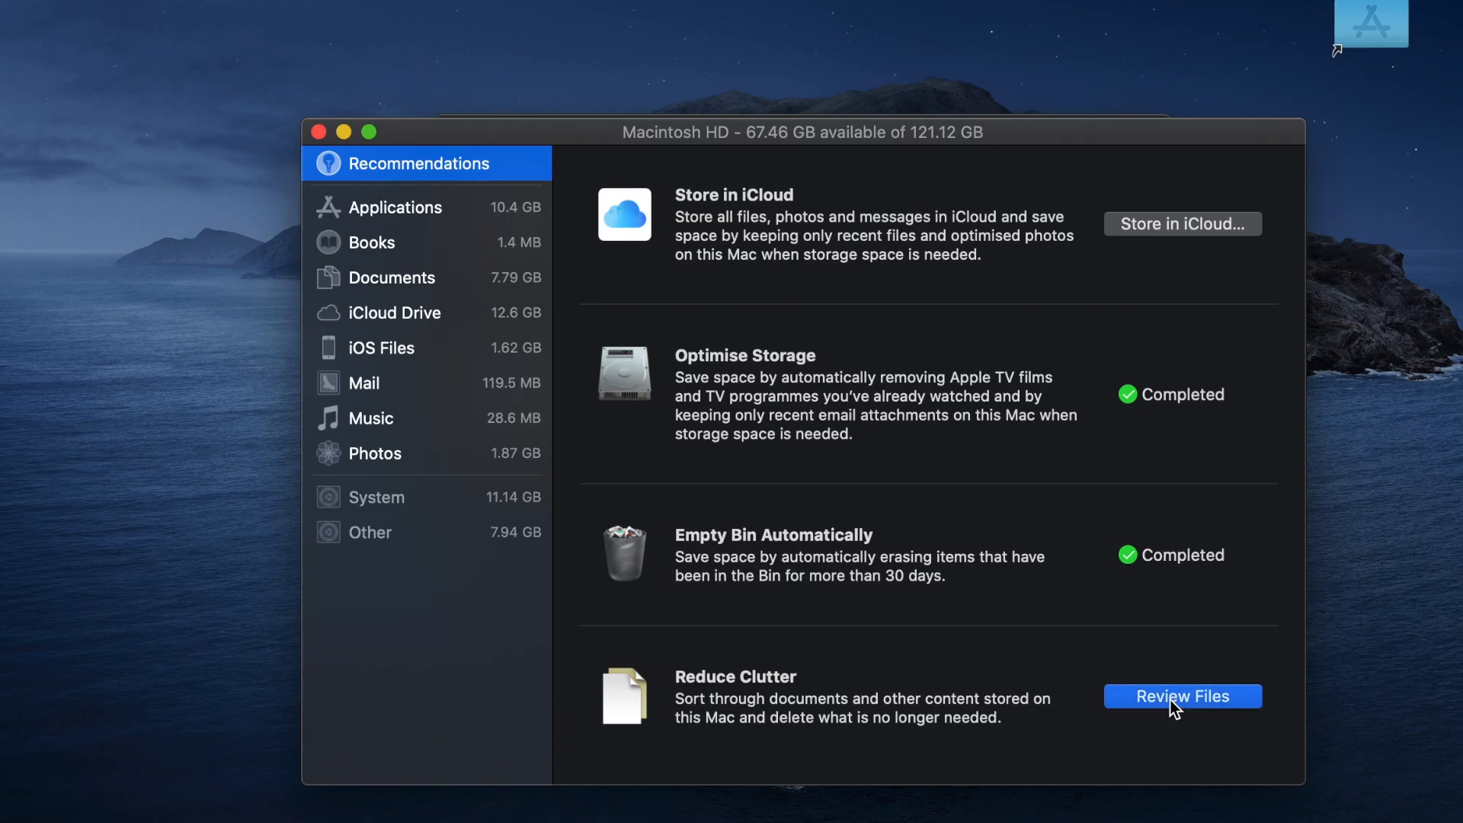
Review Documents > Large Files, totalling 7.79 GB with a 2.5 GB screen recording.
click(1182, 695)
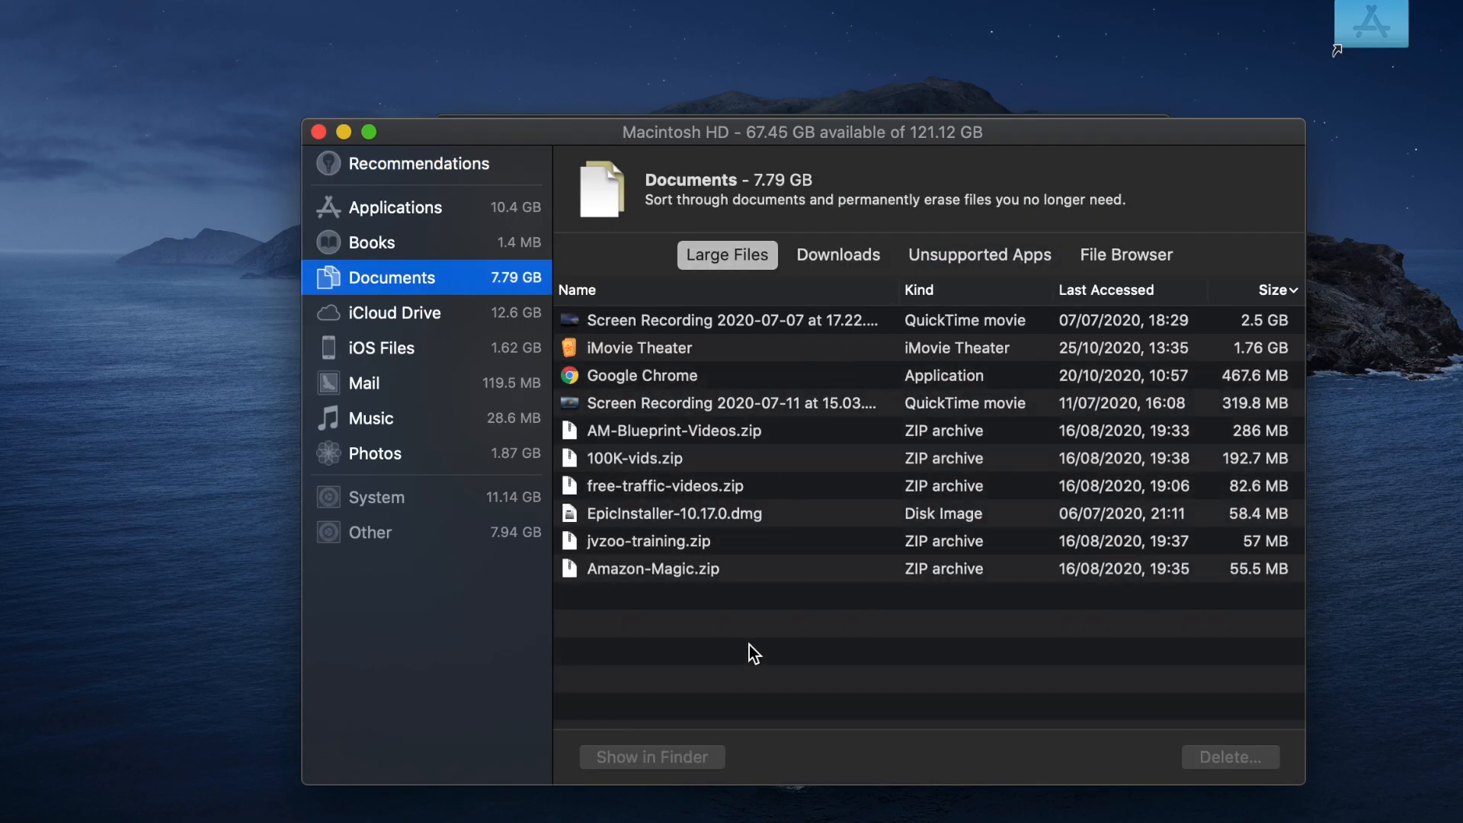
mouse_move(819, 758)
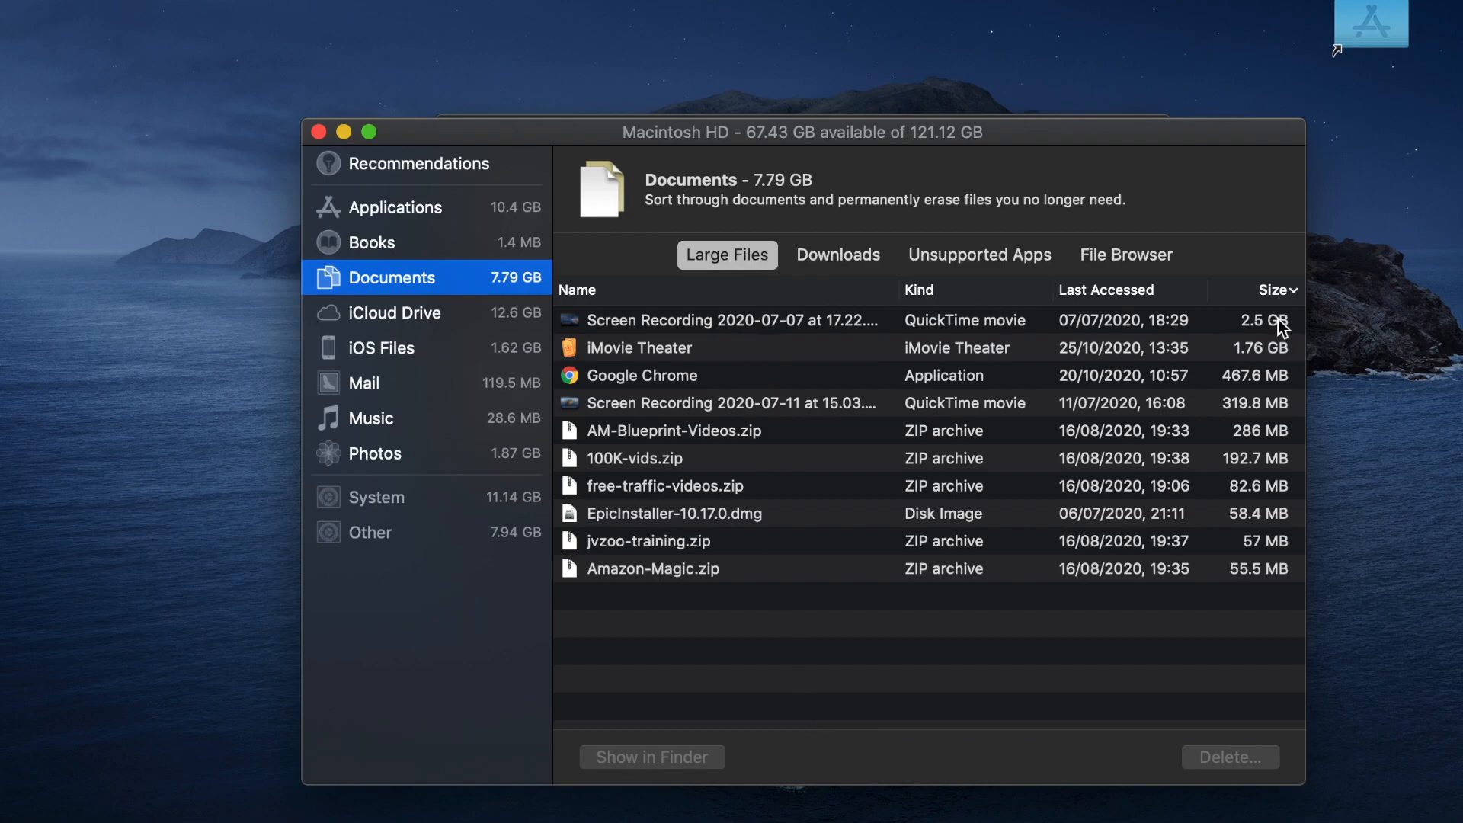
mouse_move(1287, 321)
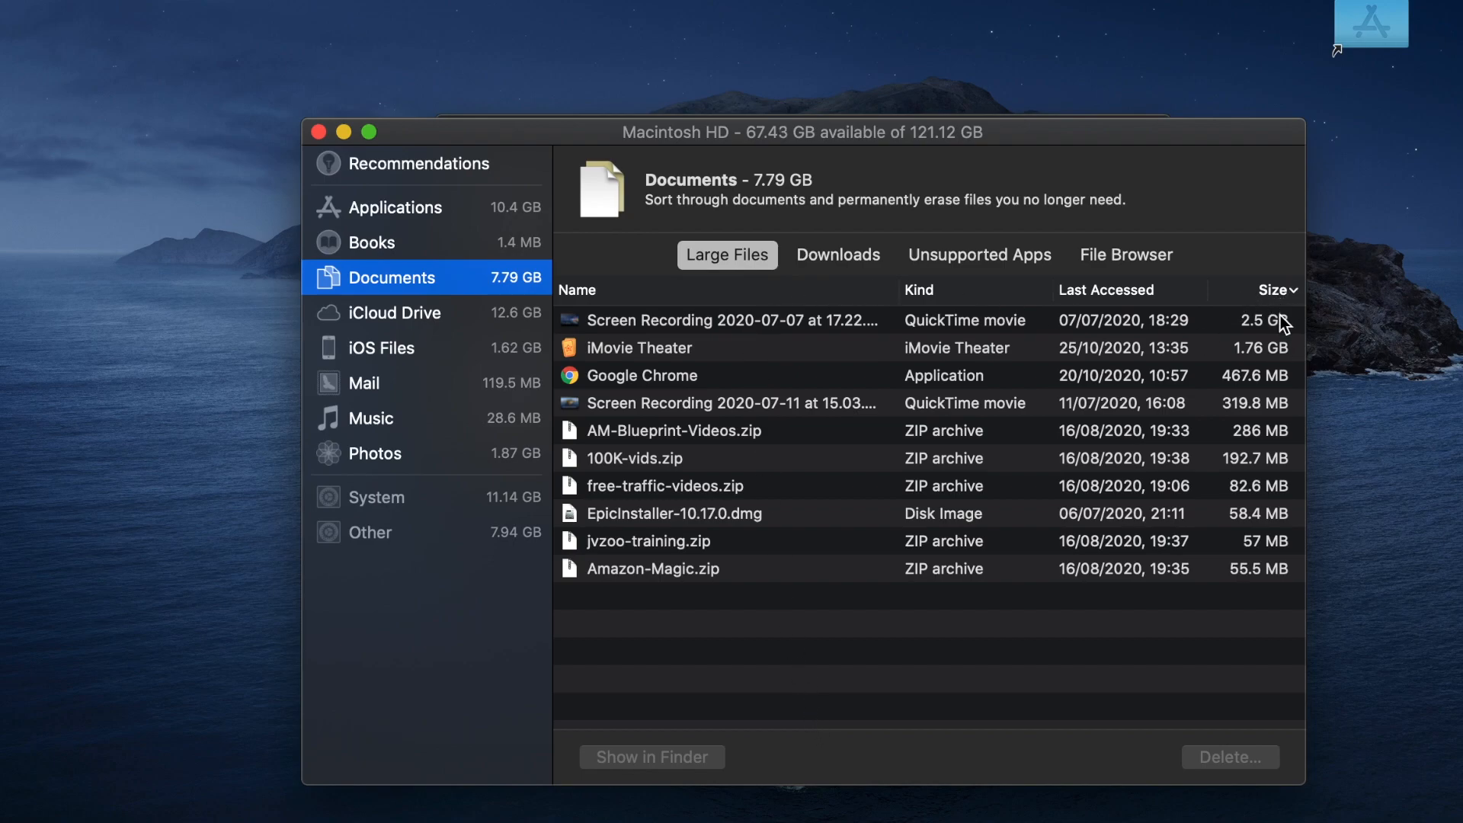
mouse_move(1245, 337)
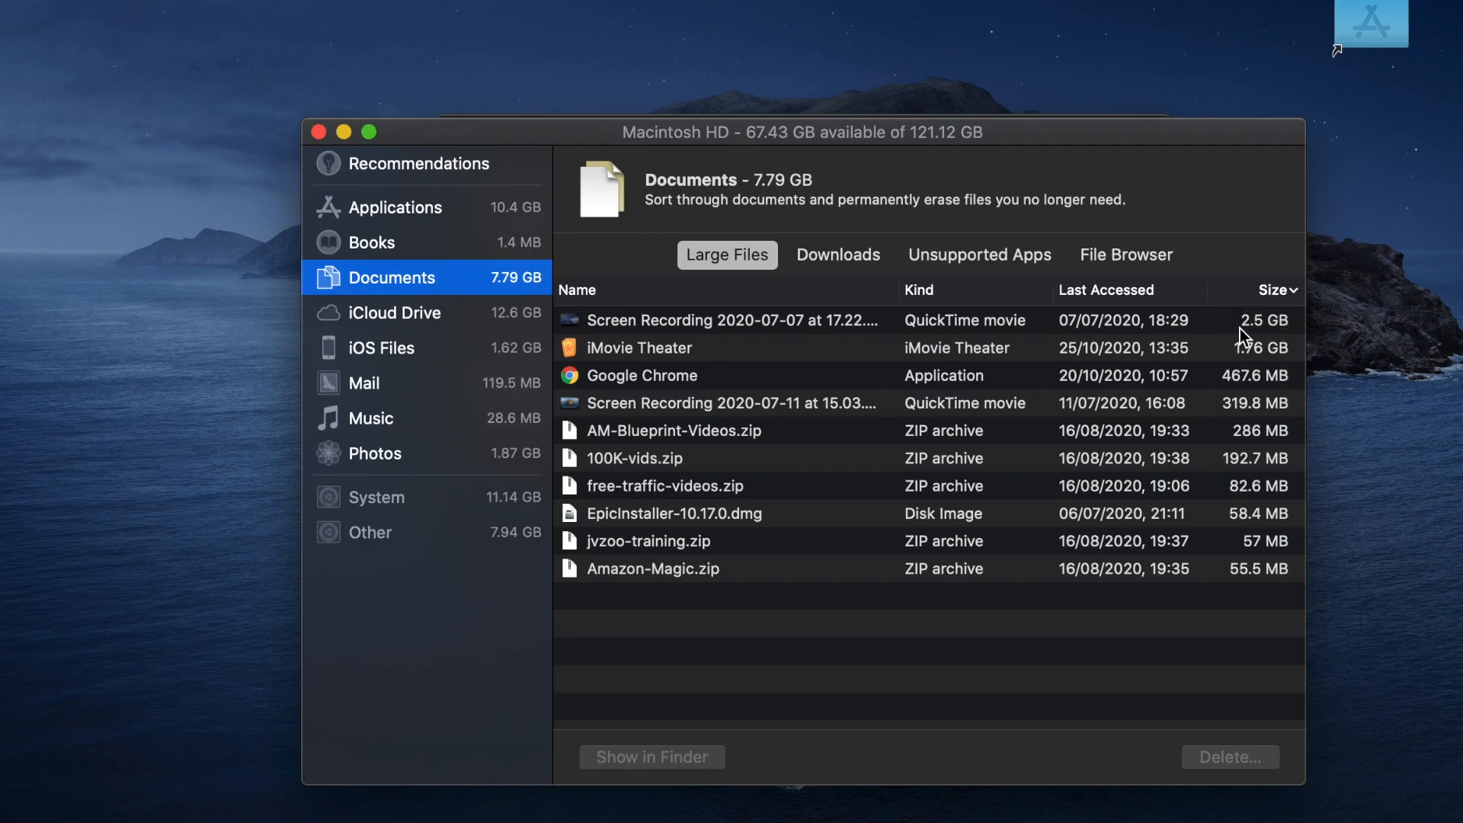
mouse_move(1256, 345)
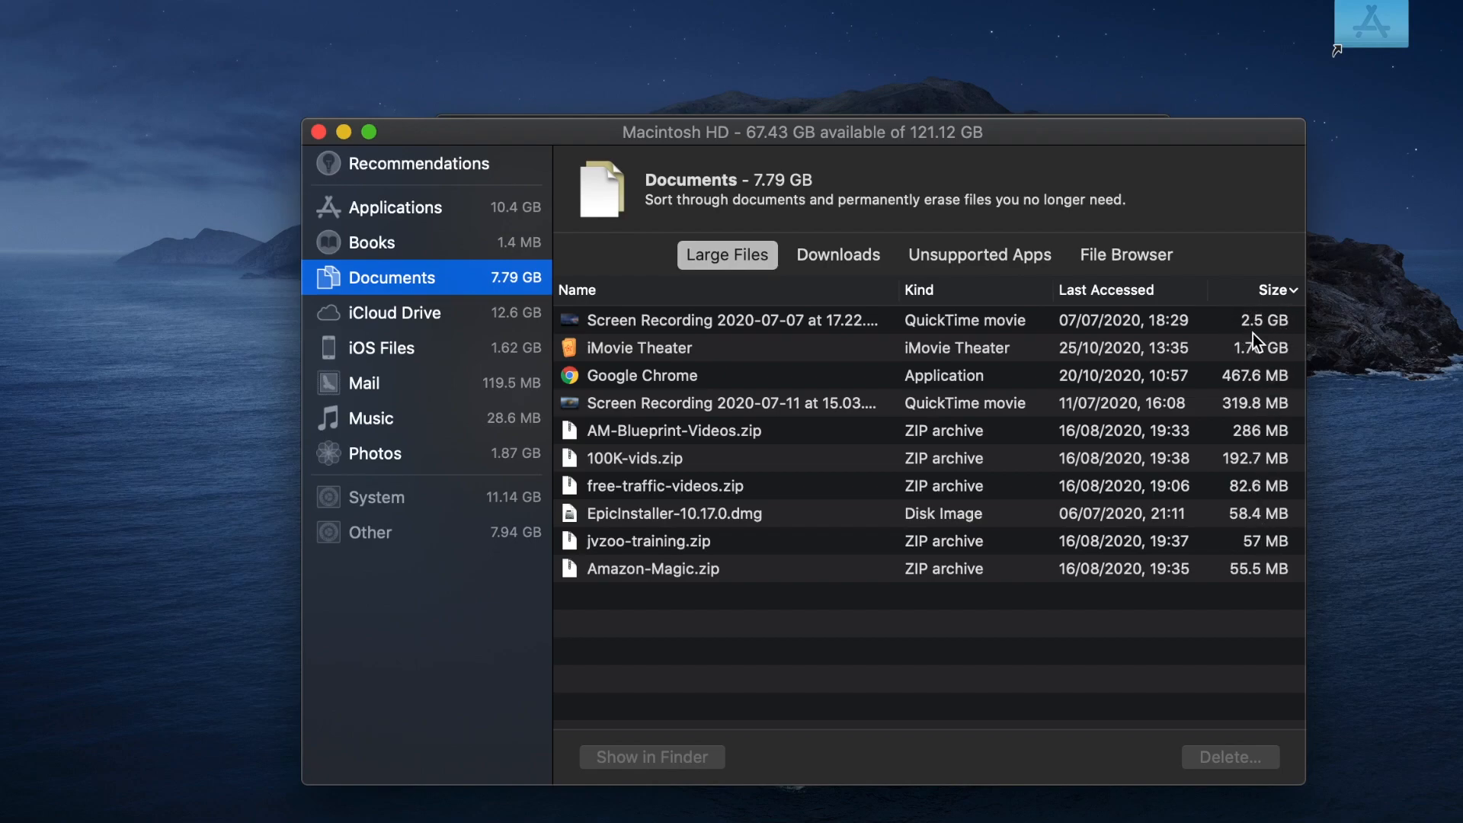
mouse_move(991, 335)
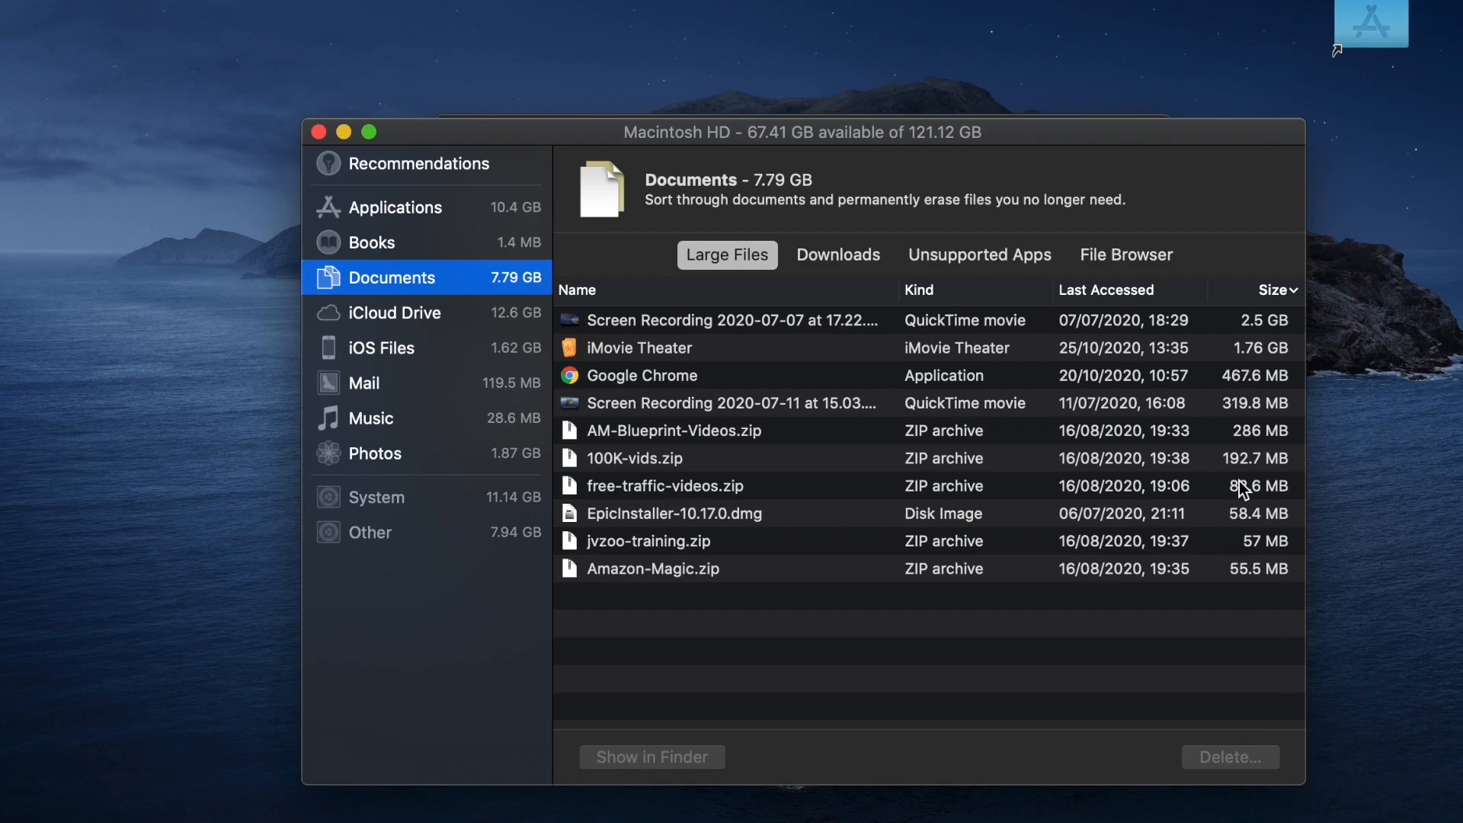
mouse_move(740, 530)
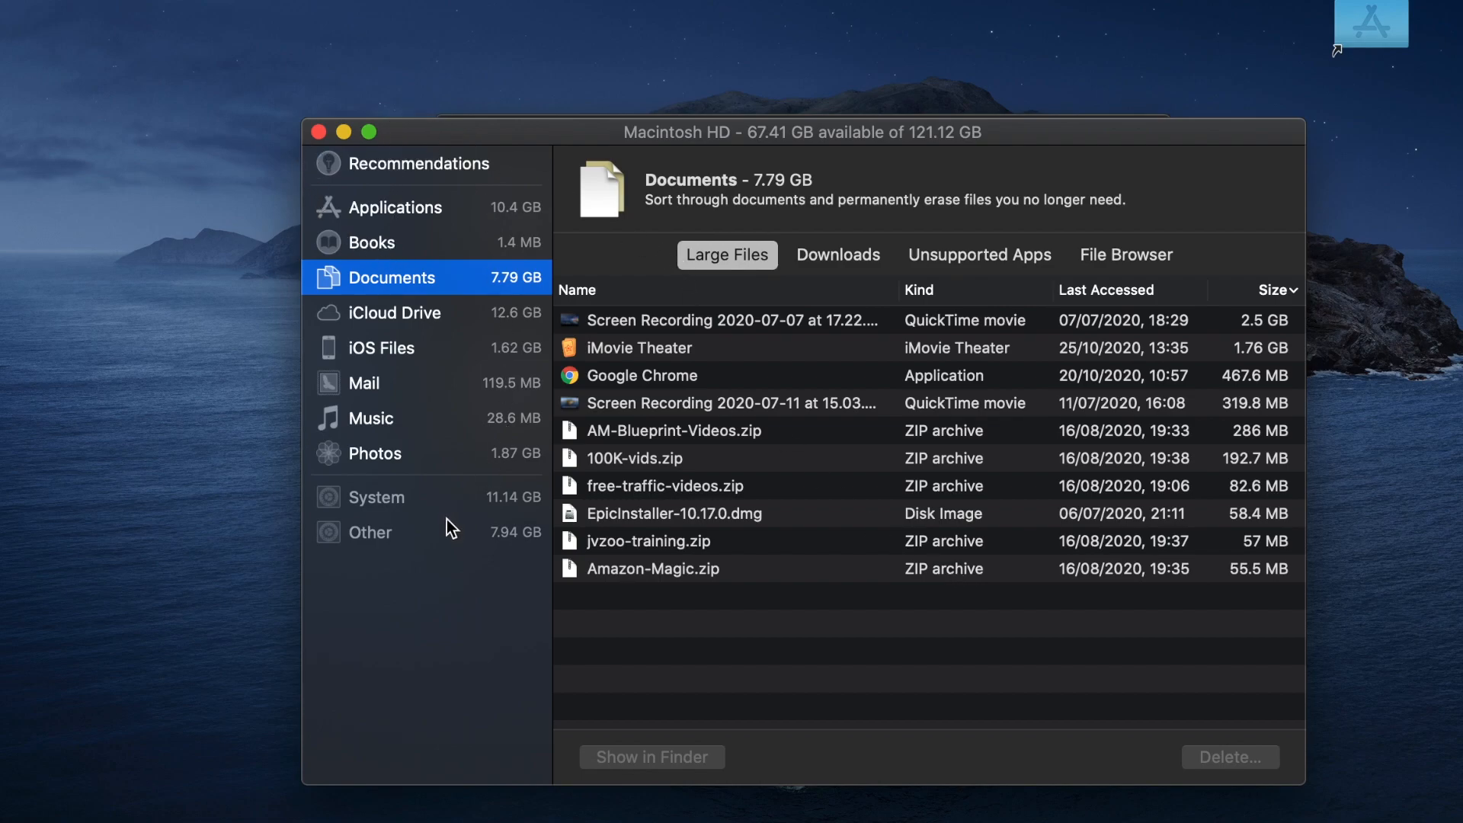
mouse_move(568, 164)
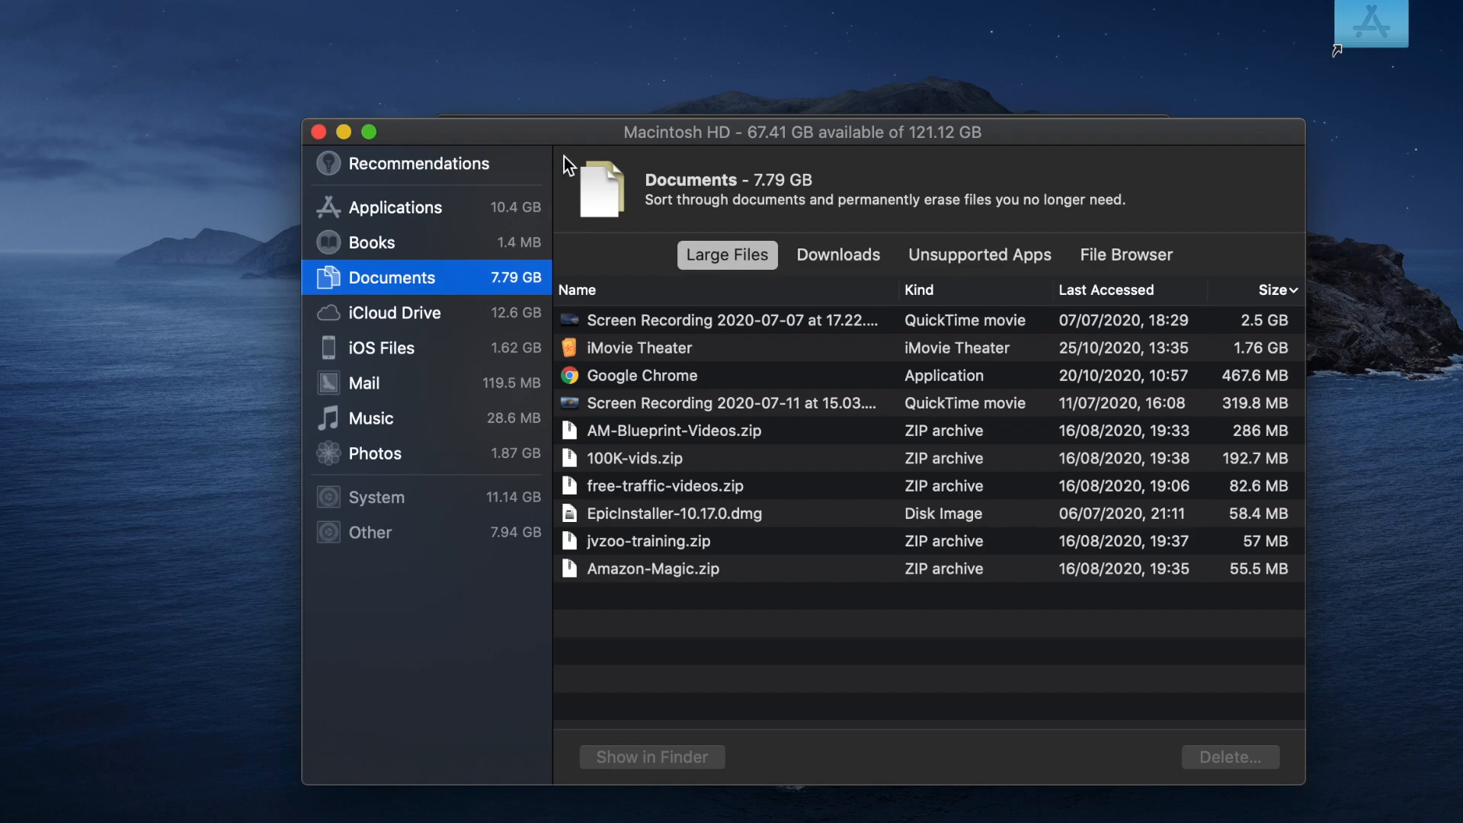
mouse_move(422, 387)
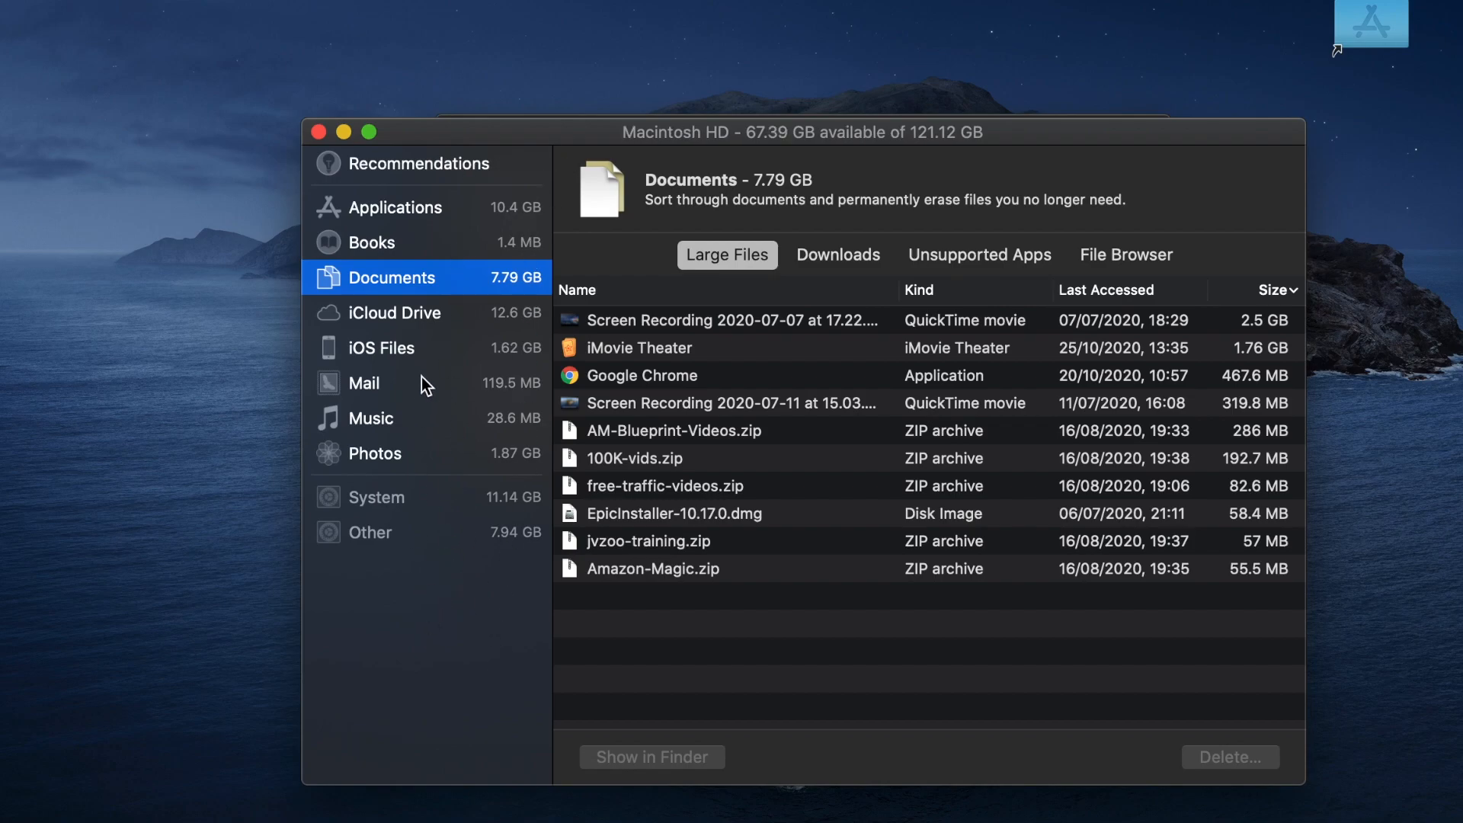
mouse_move(515, 223)
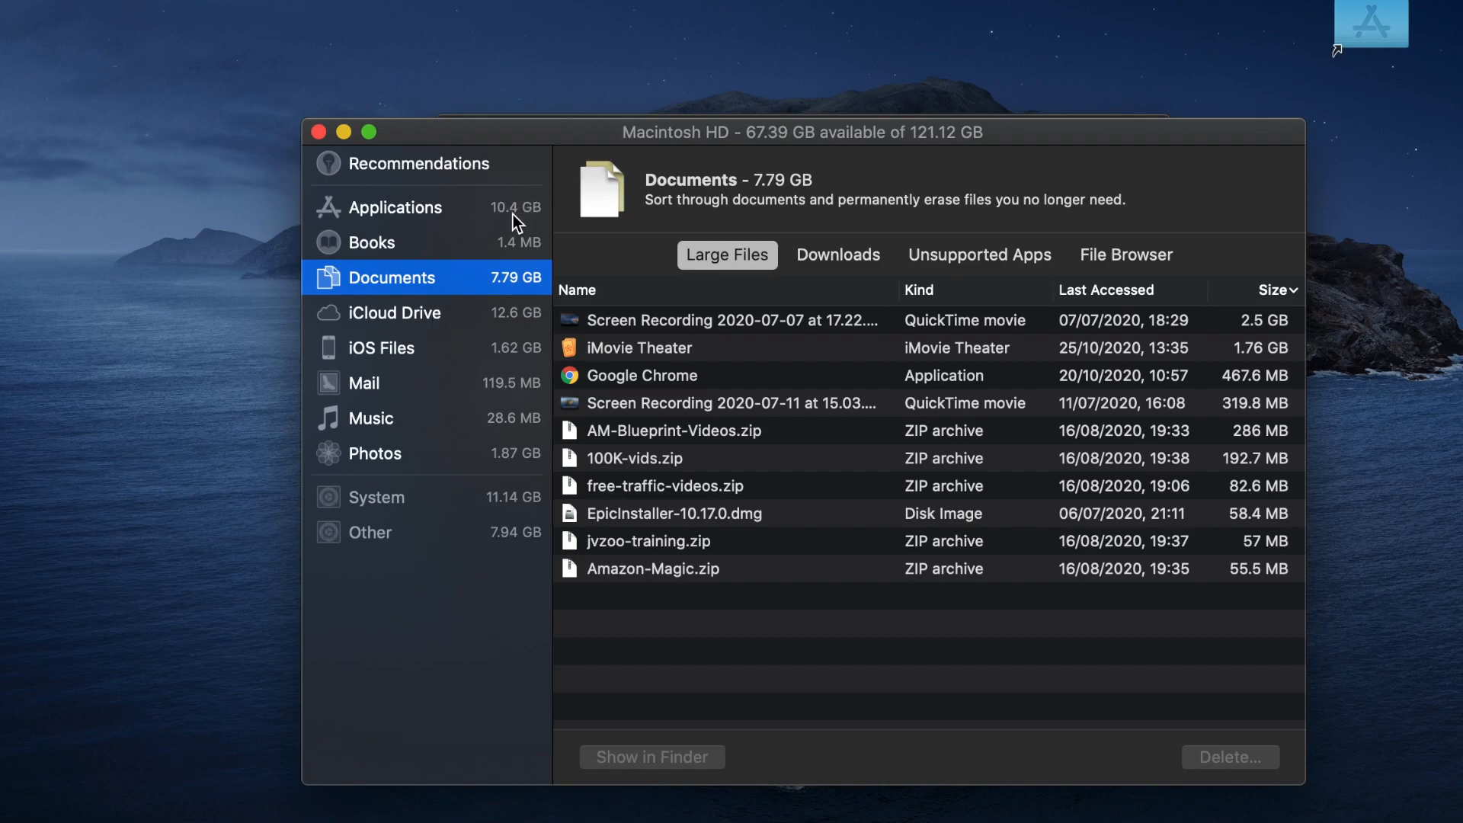
mouse_move(518, 560)
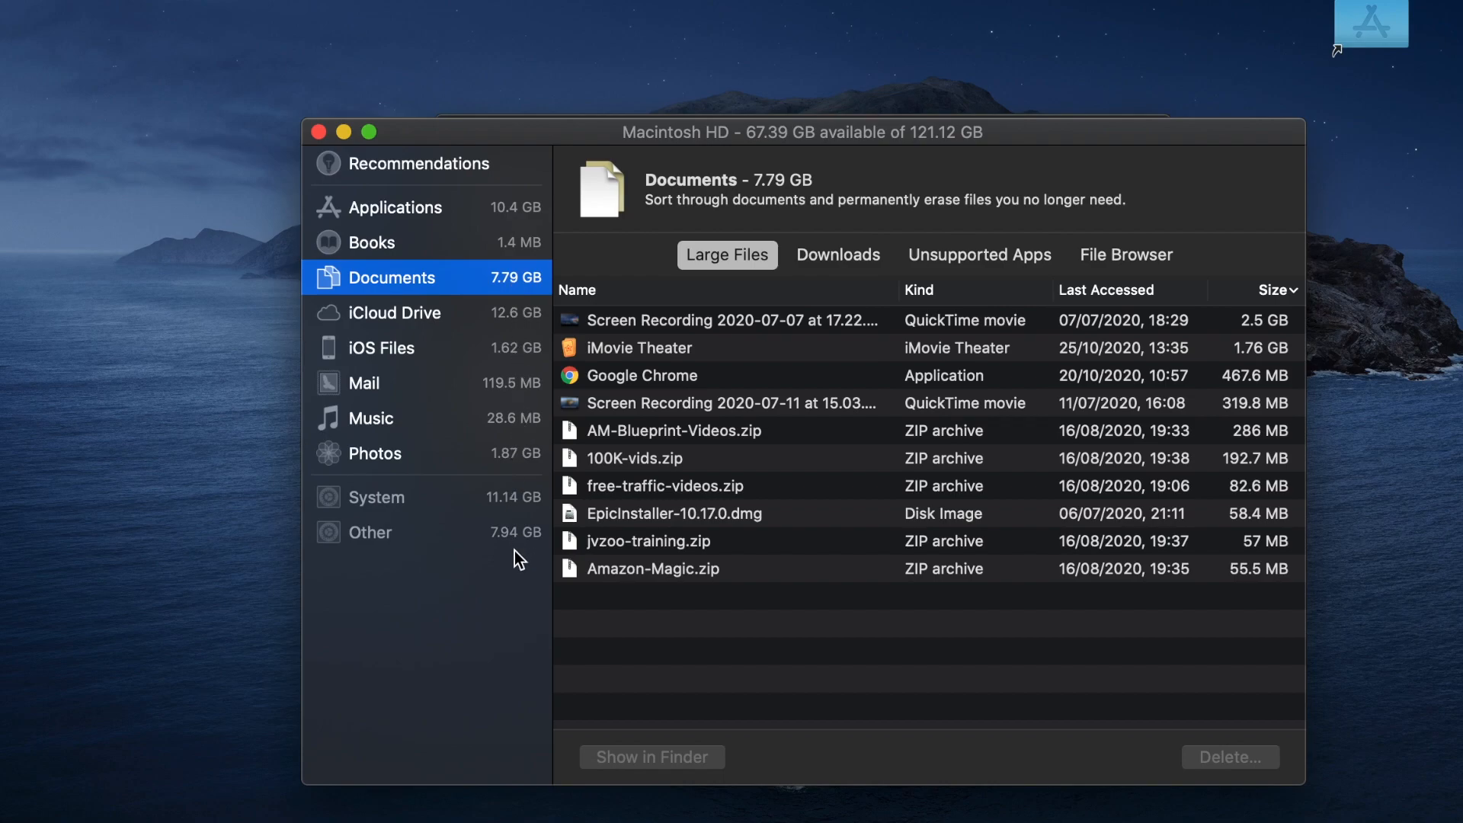
mouse_move(455, 368)
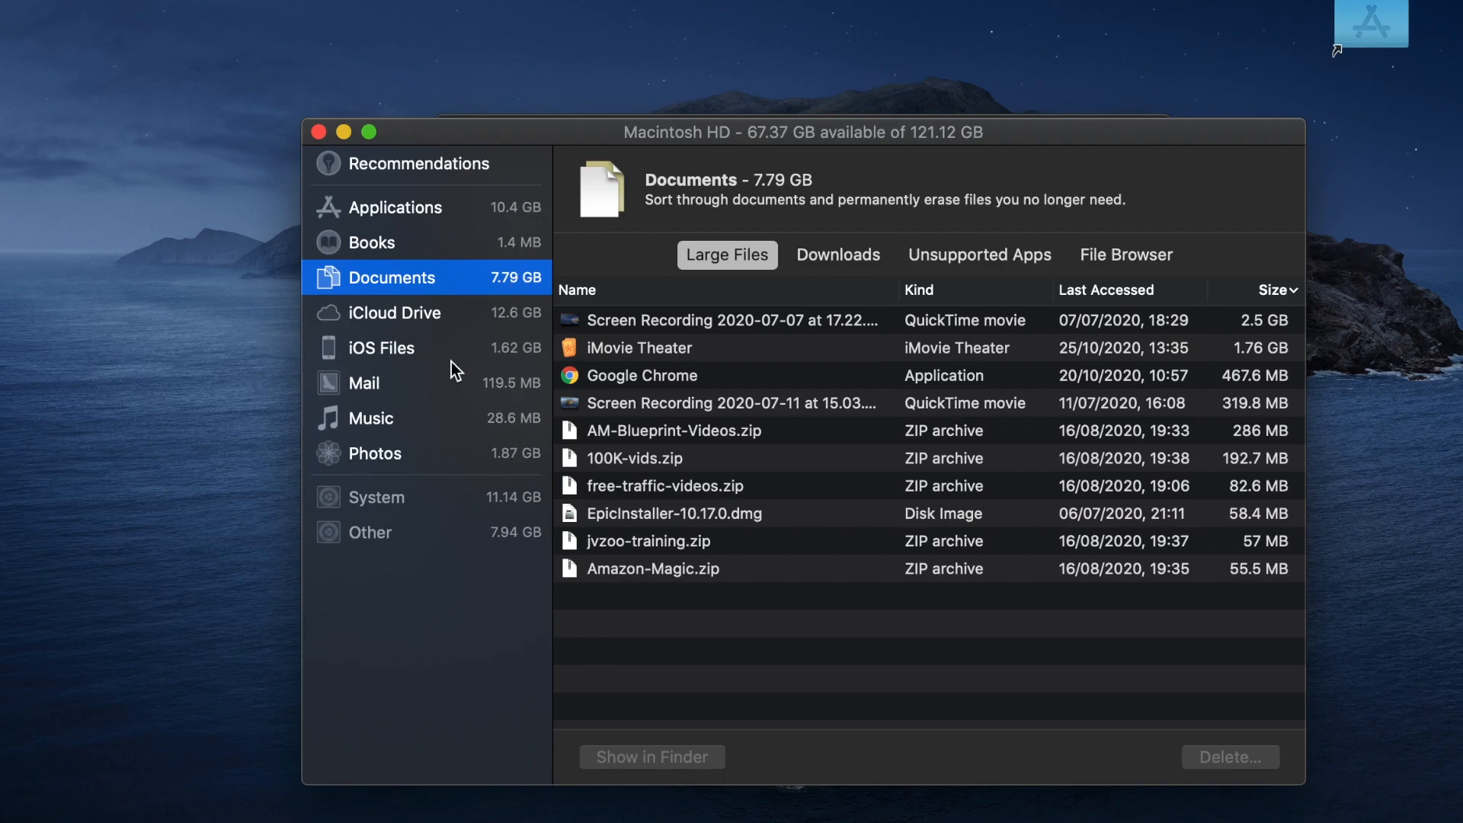
View the Applications category: 10.4 GB, Install macOS Mojave largest at 6.04 GB.
click(394, 207)
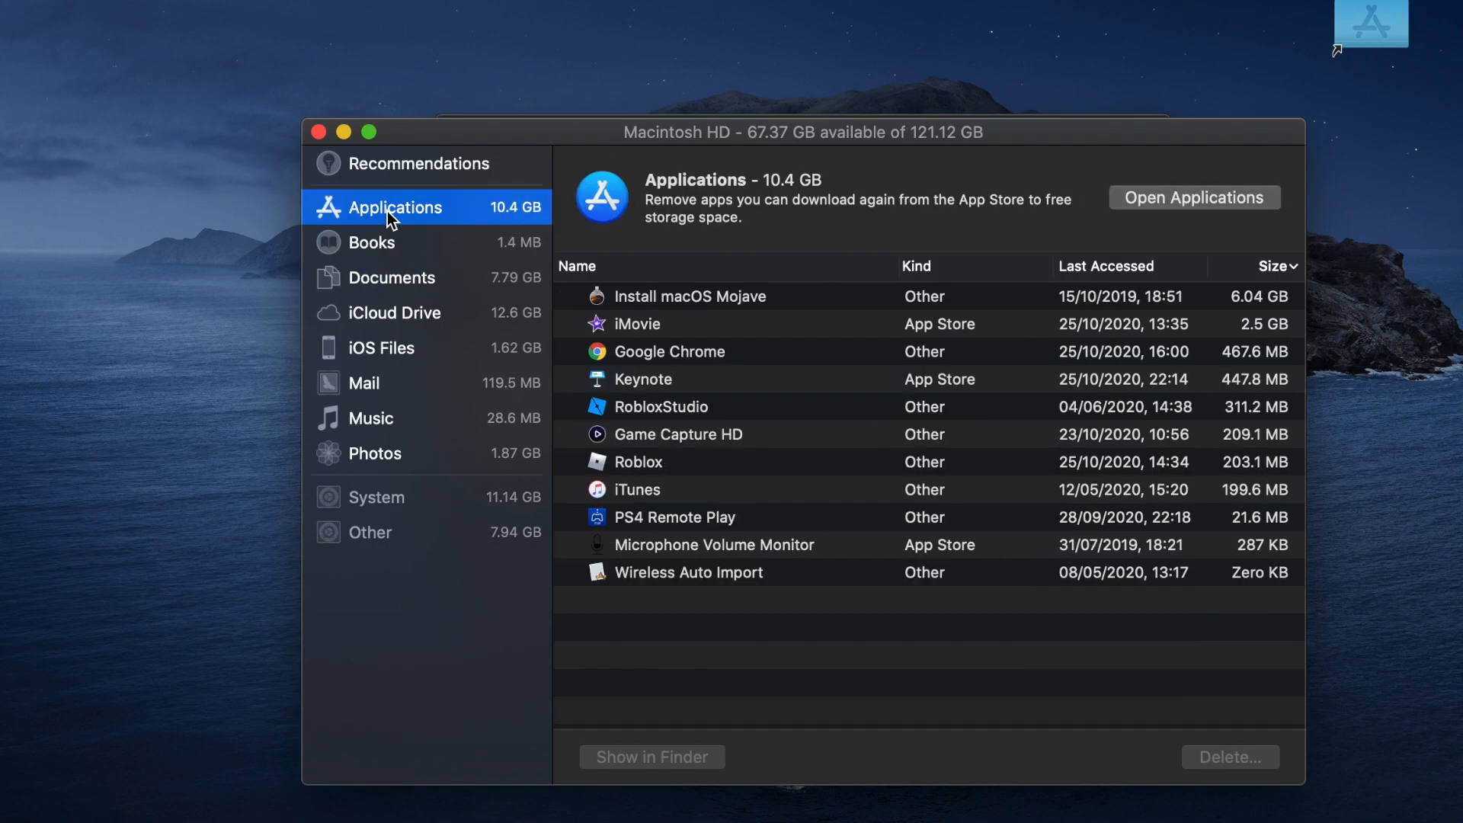
mouse_move(730, 397)
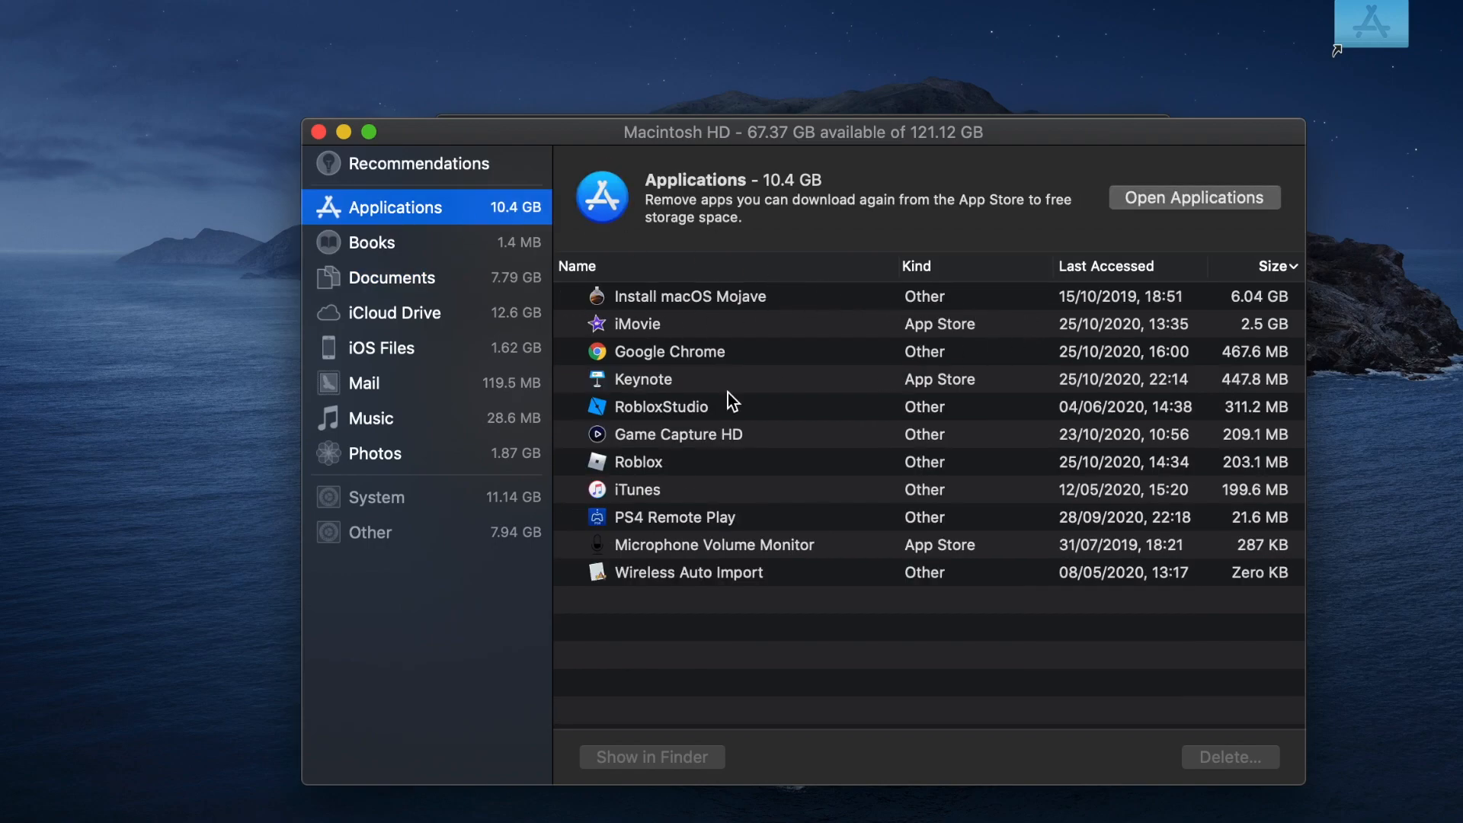
mouse_move(666, 322)
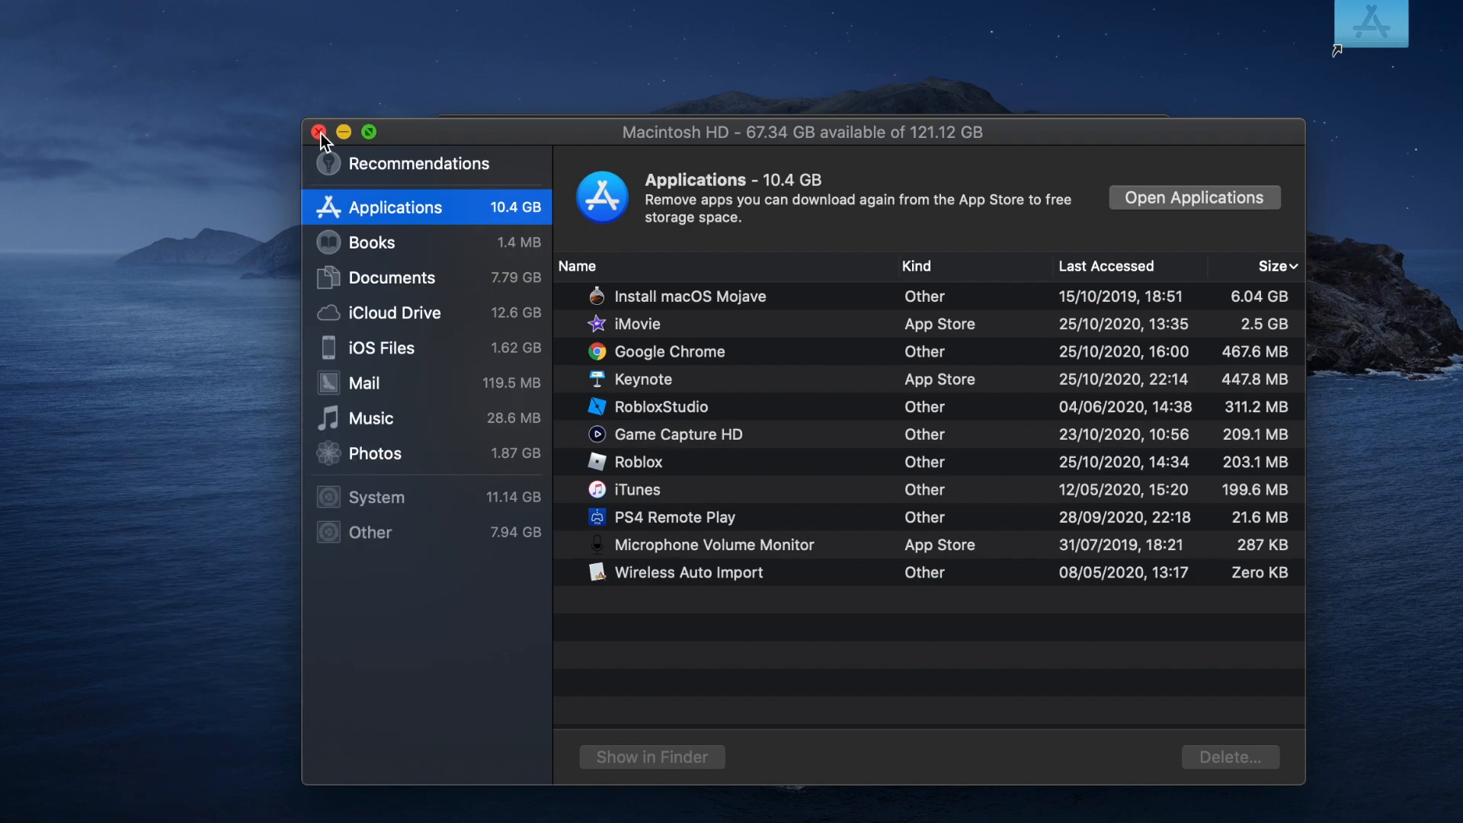
Close Storage Management, returning to the About This Mac storage overview.
click(318, 132)
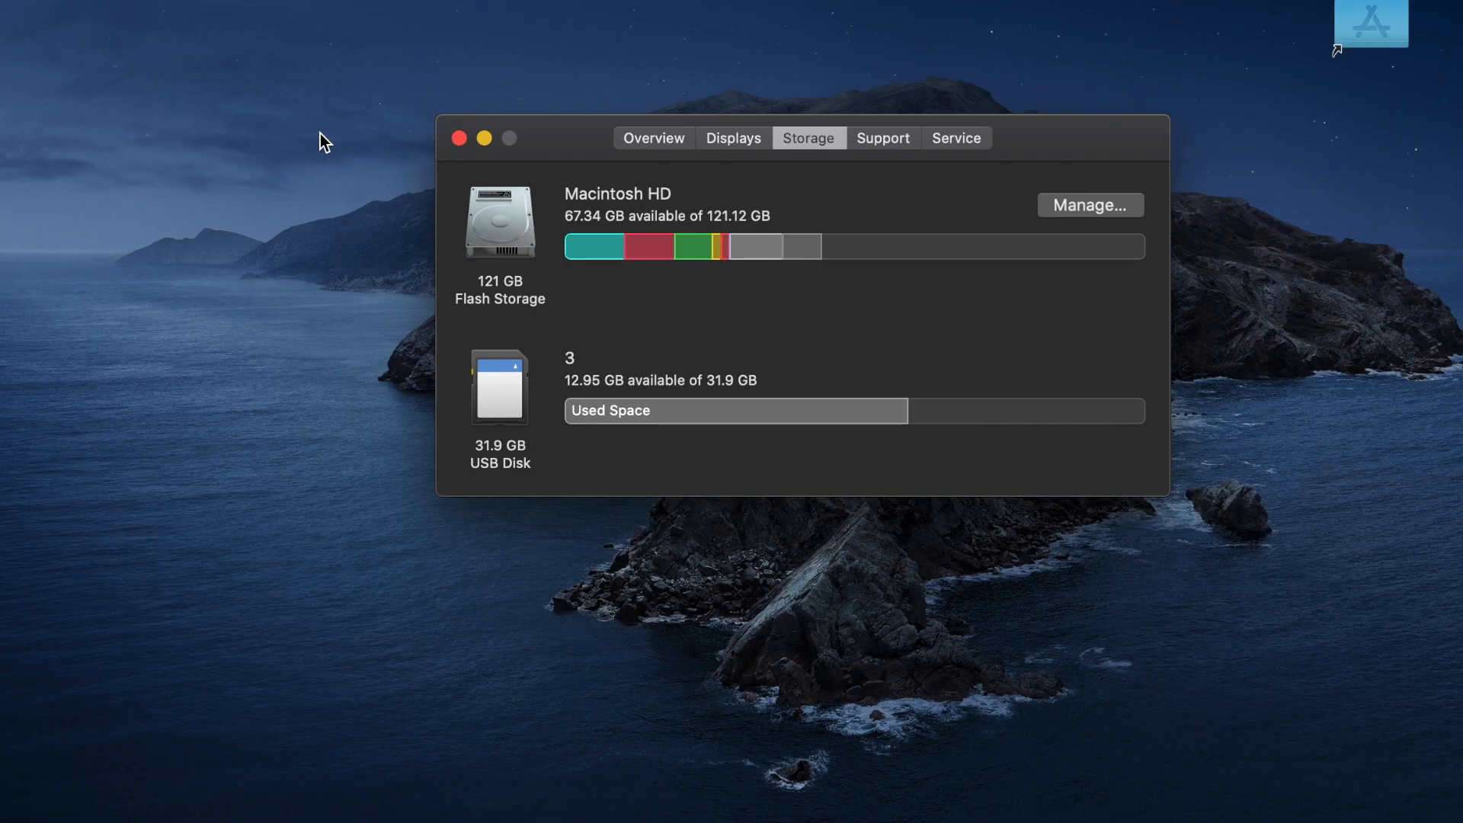
mouse_move(700, 195)
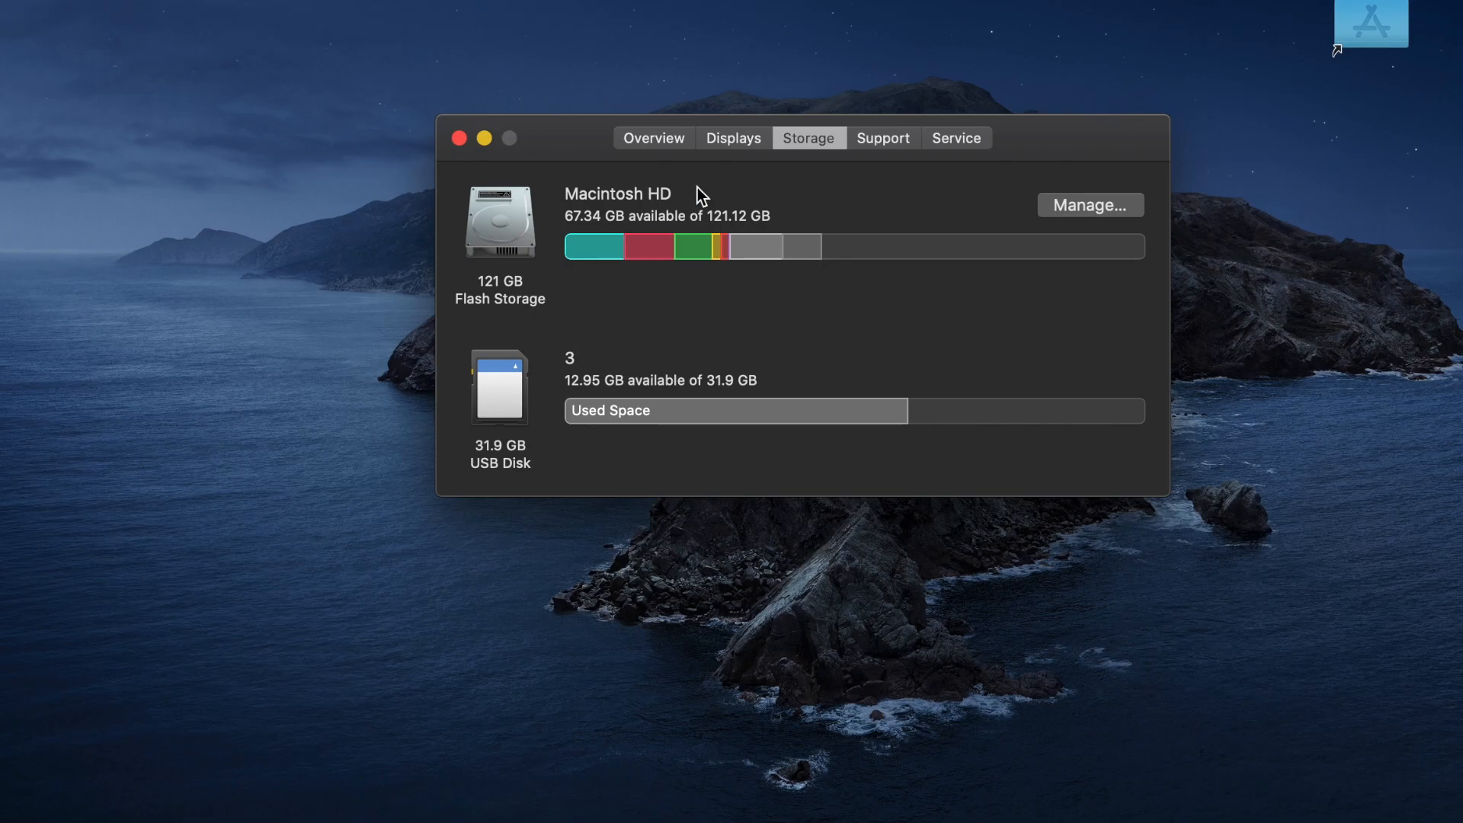